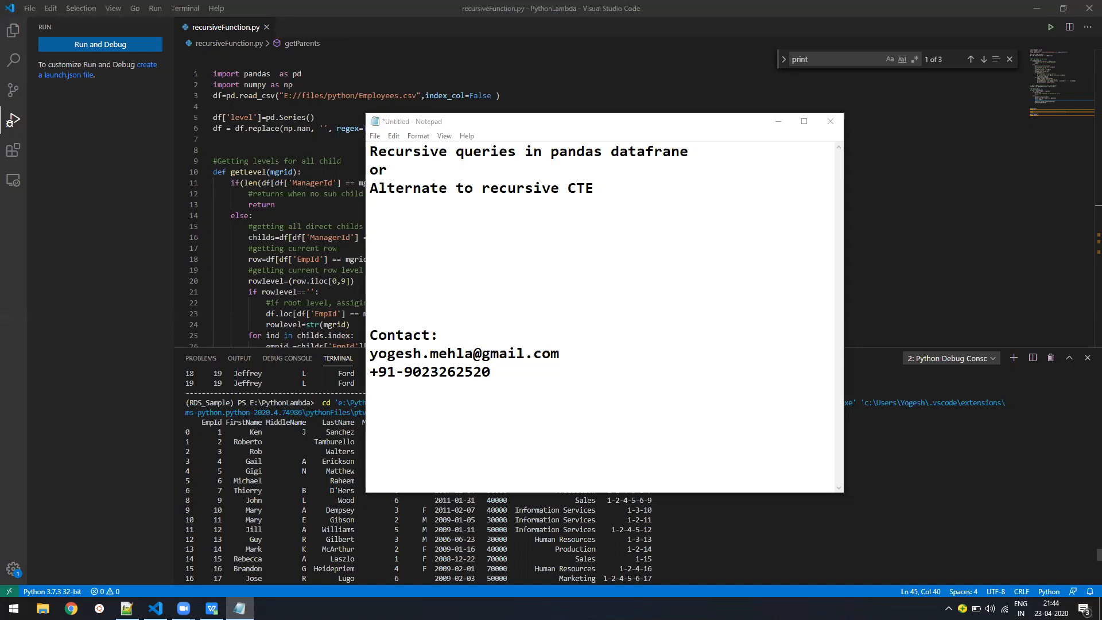
Step: Bring up Employees.csv and highlight the EmpId and ManagerId columns that link employees to managers
left_click(238, 608)
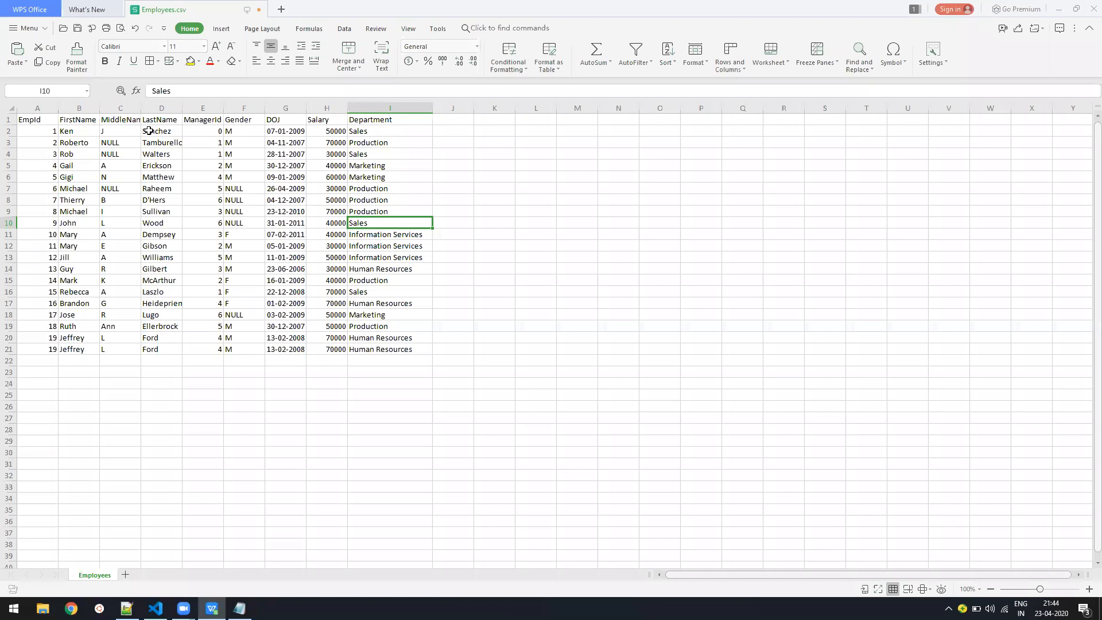
left_click(161, 154)
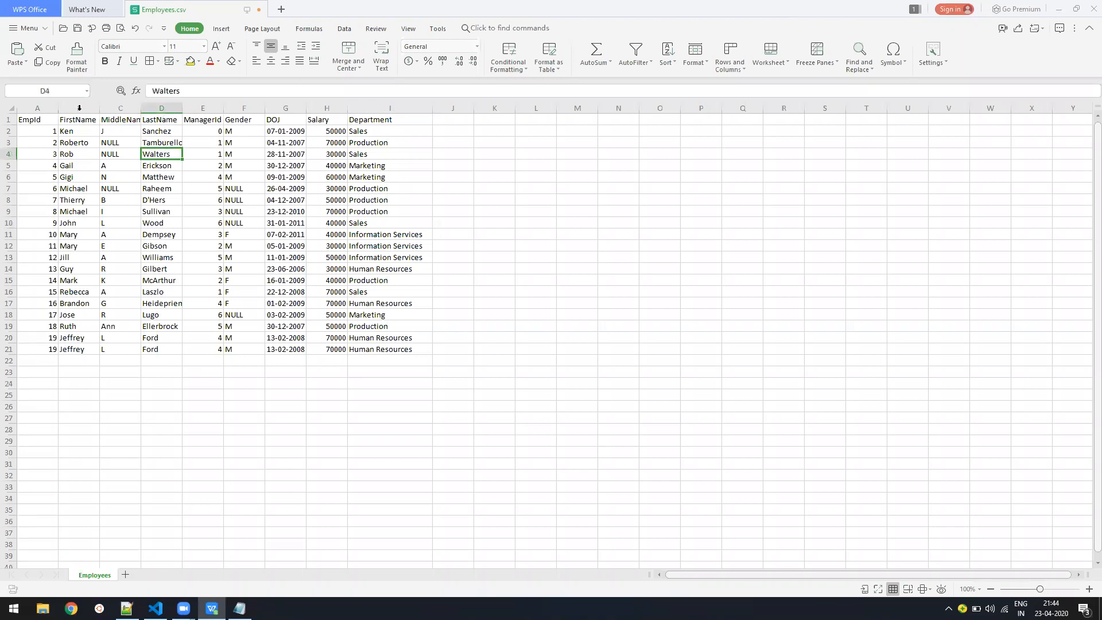
left_click(202, 119)
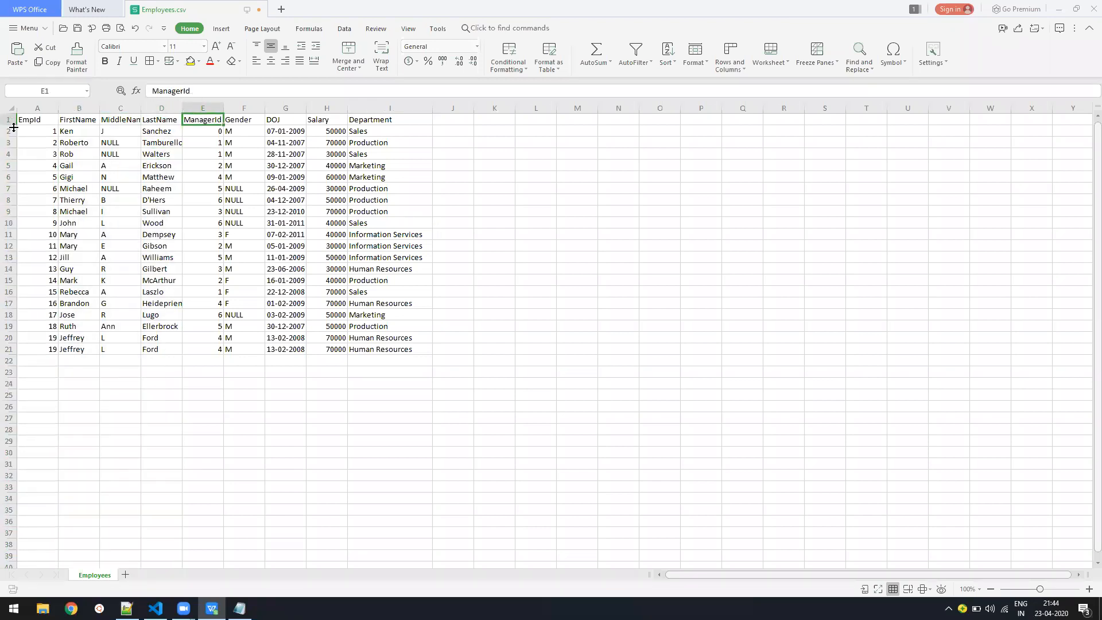
left_click(37, 107)
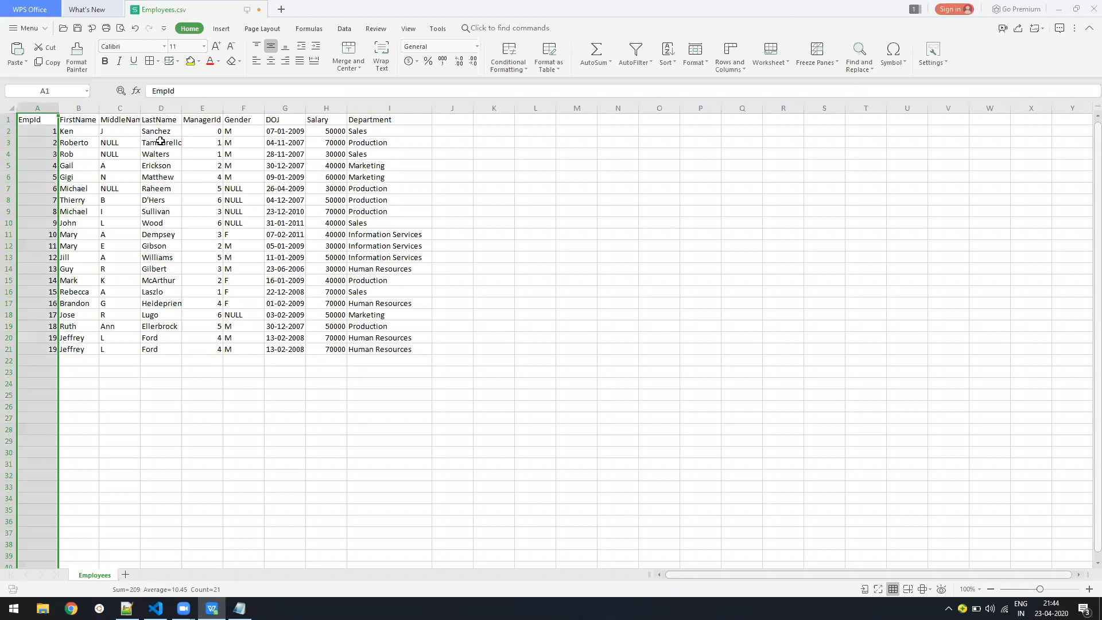
left_click(202, 108)
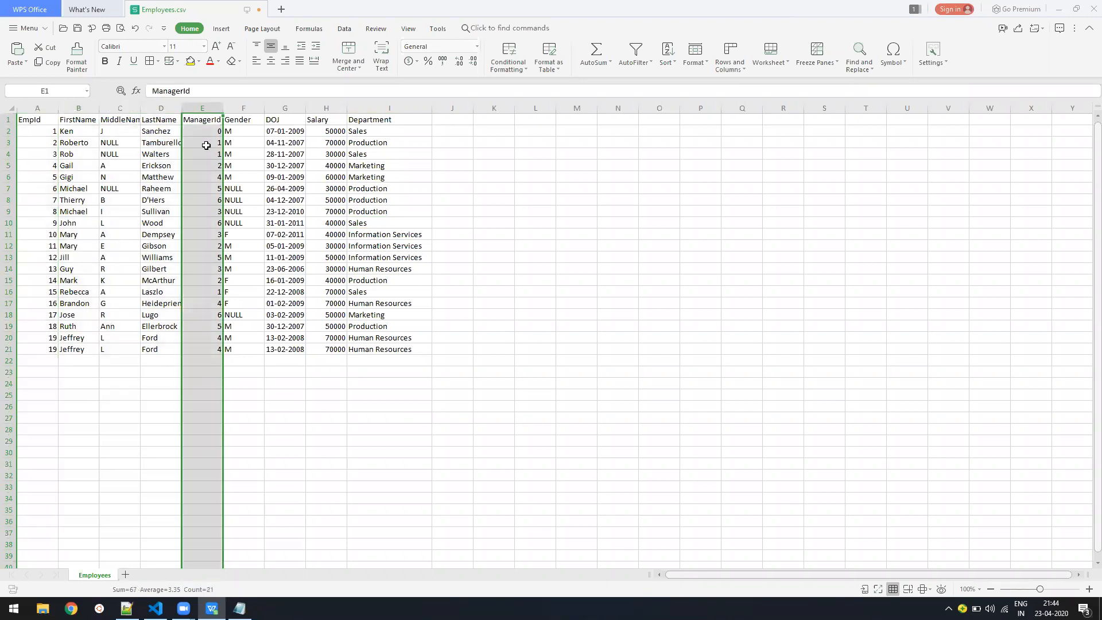
Step: Trace Ken's manager id of 0 and other manager ids back to their employee ids
left_click(36, 133)
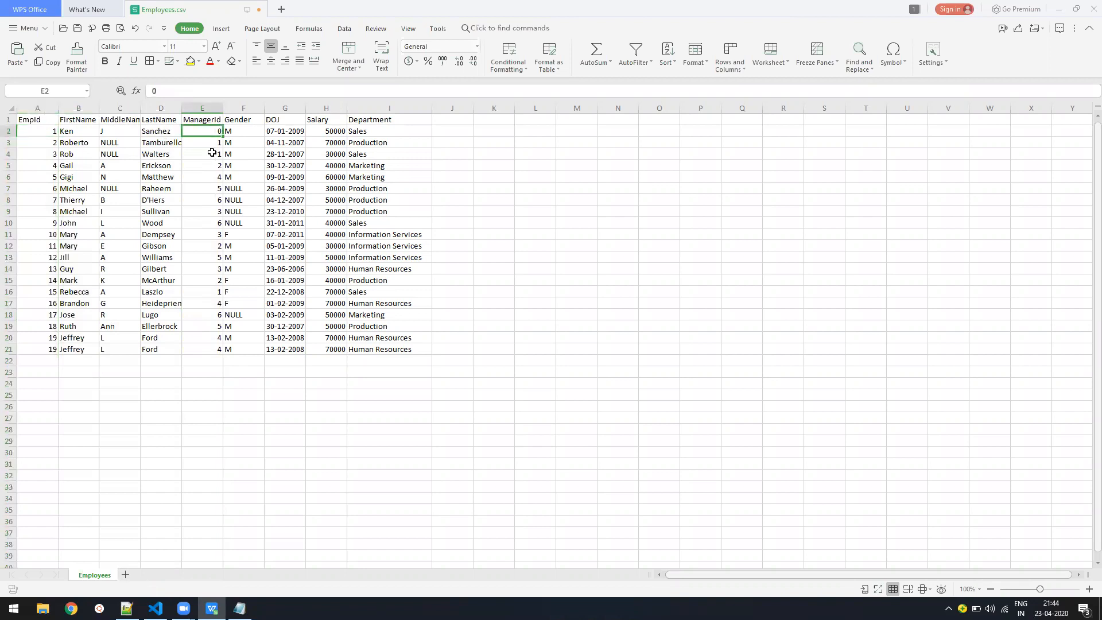
mouse_move(211, 161)
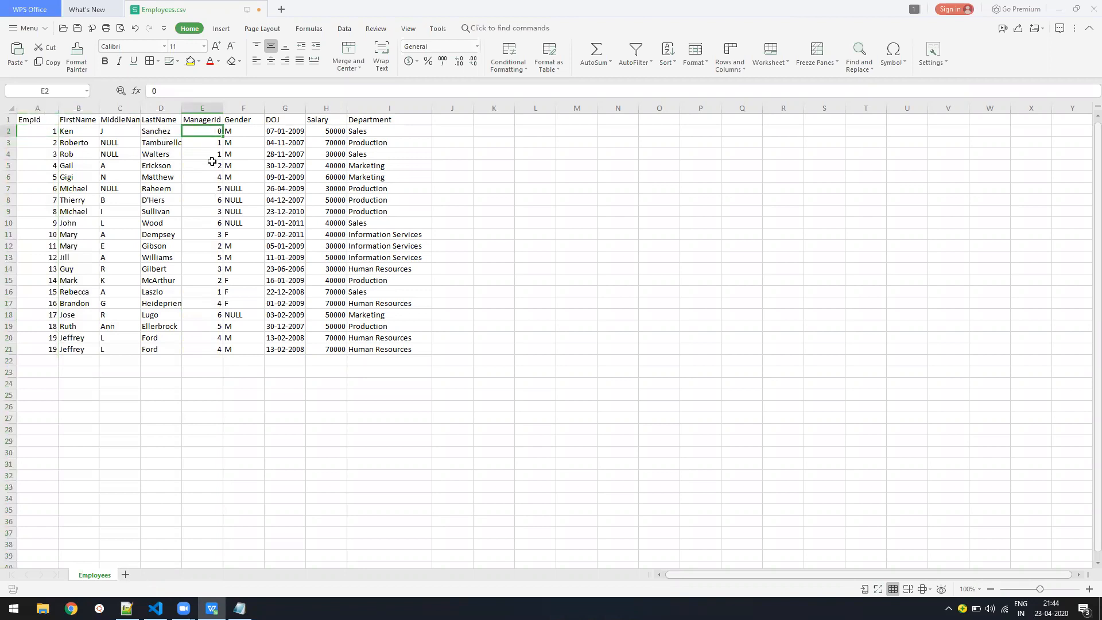
left_click(37, 143)
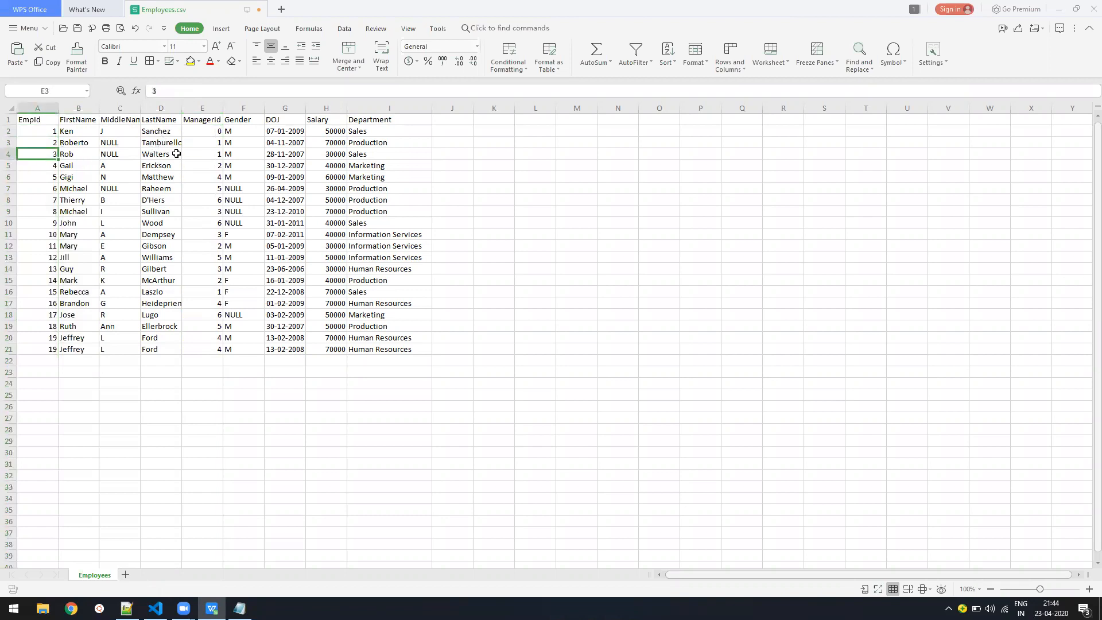
left_click(36, 143)
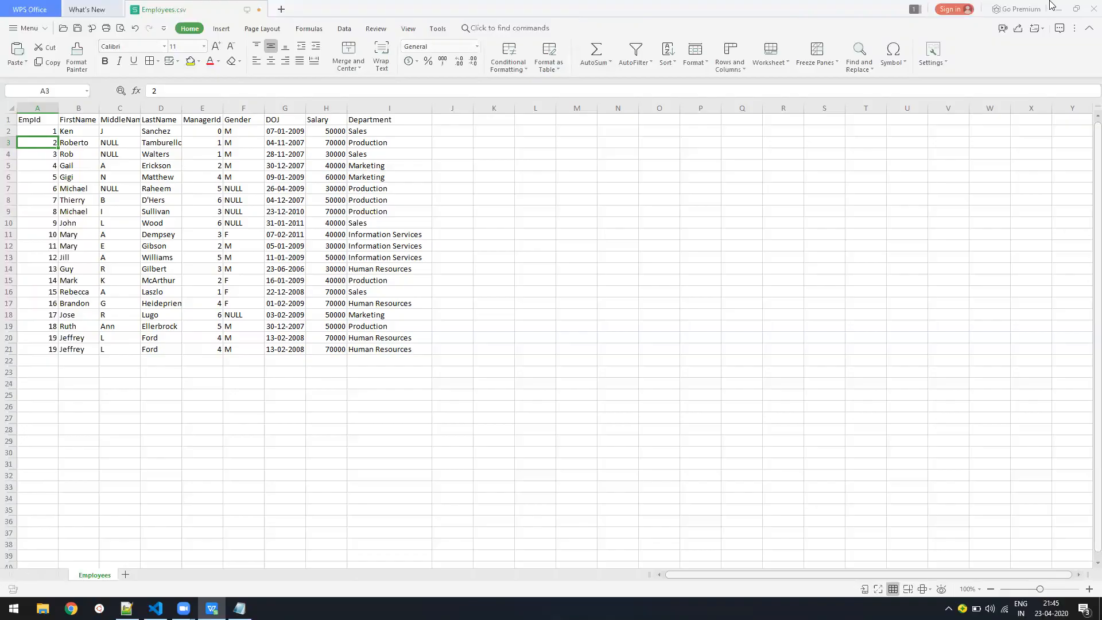
left_click(155, 608)
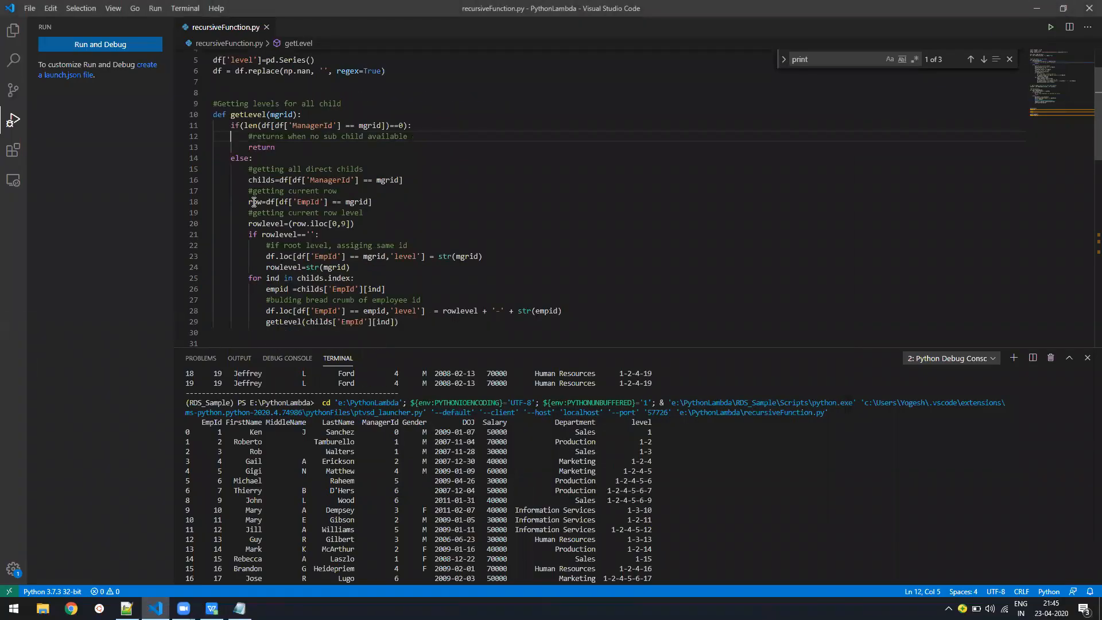
left_click(237, 609)
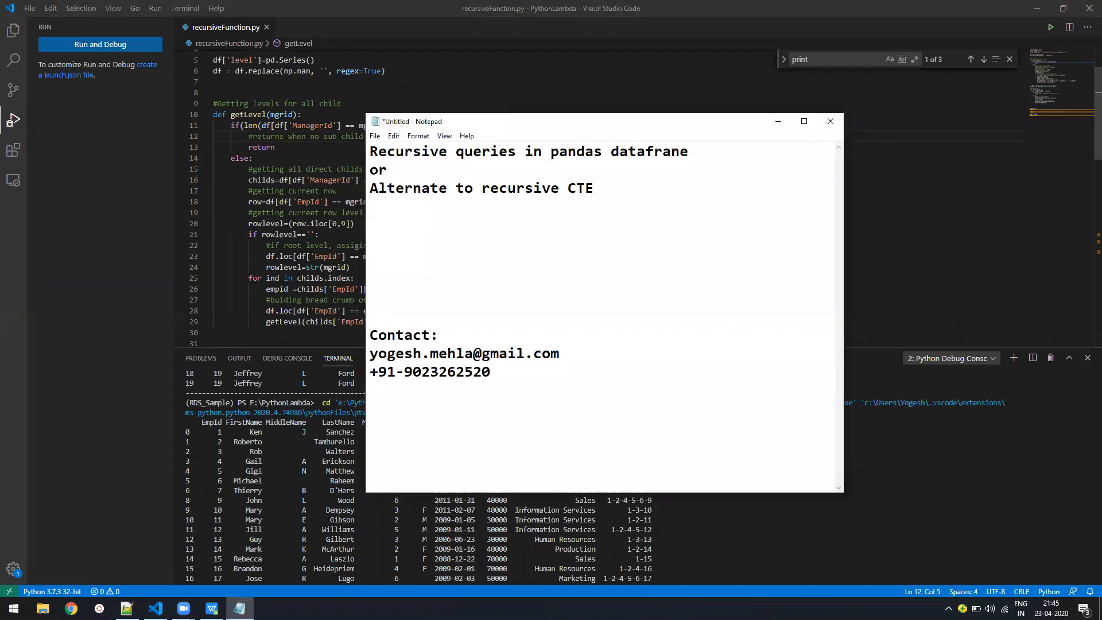
left_click(212, 608)
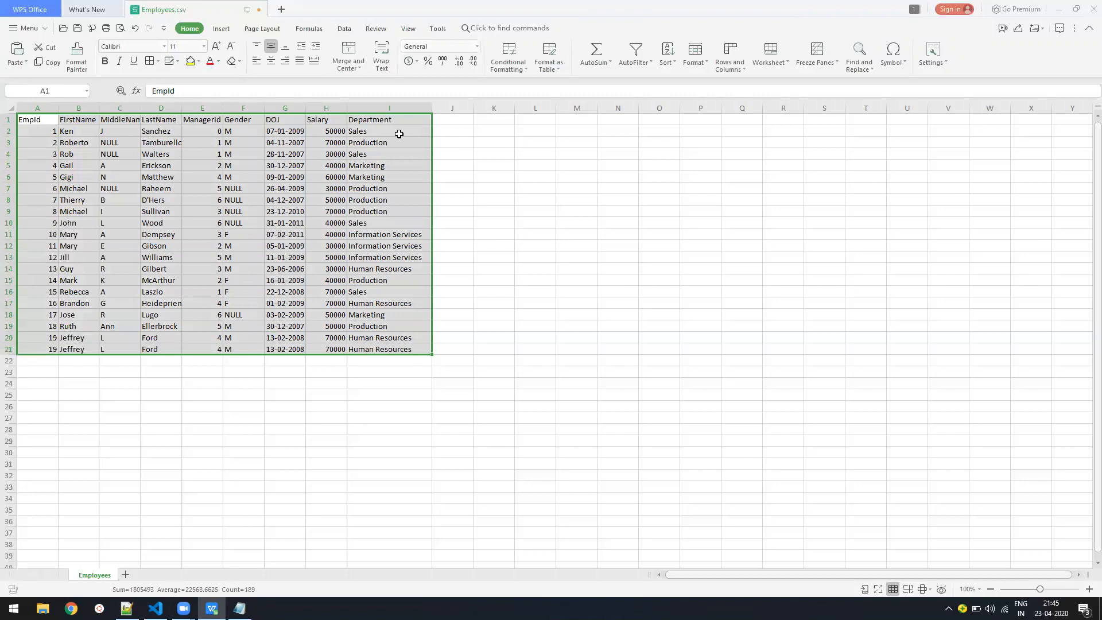
Step: Enter level 1 beside Ken in column J and check the entry that became a date
left_click(452, 130)
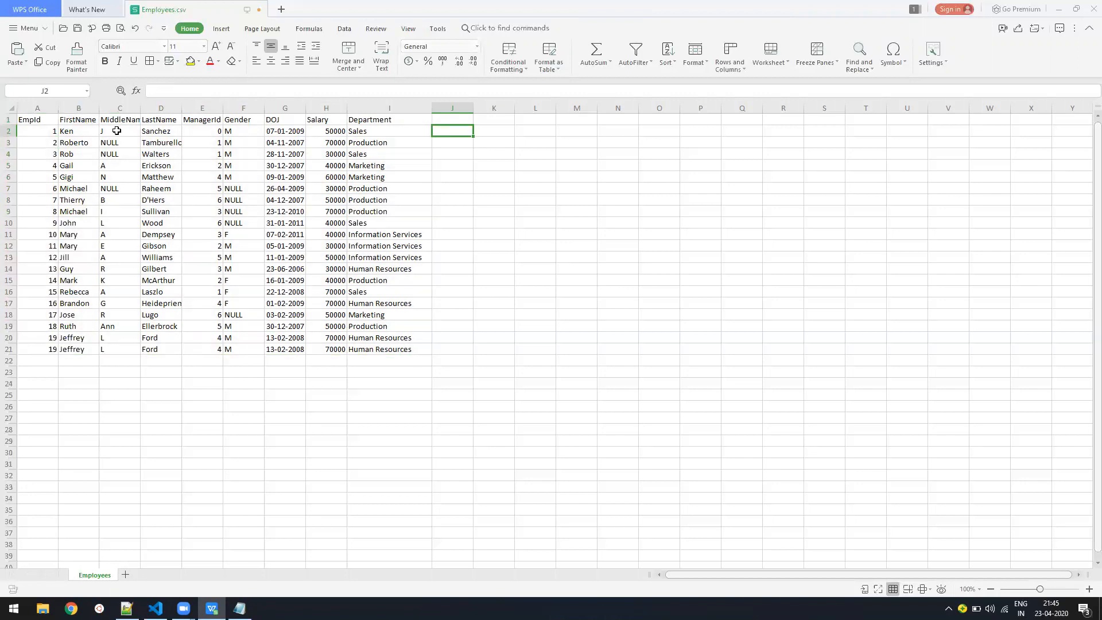
type("1")
left_click(452, 142)
type("01-Feb")
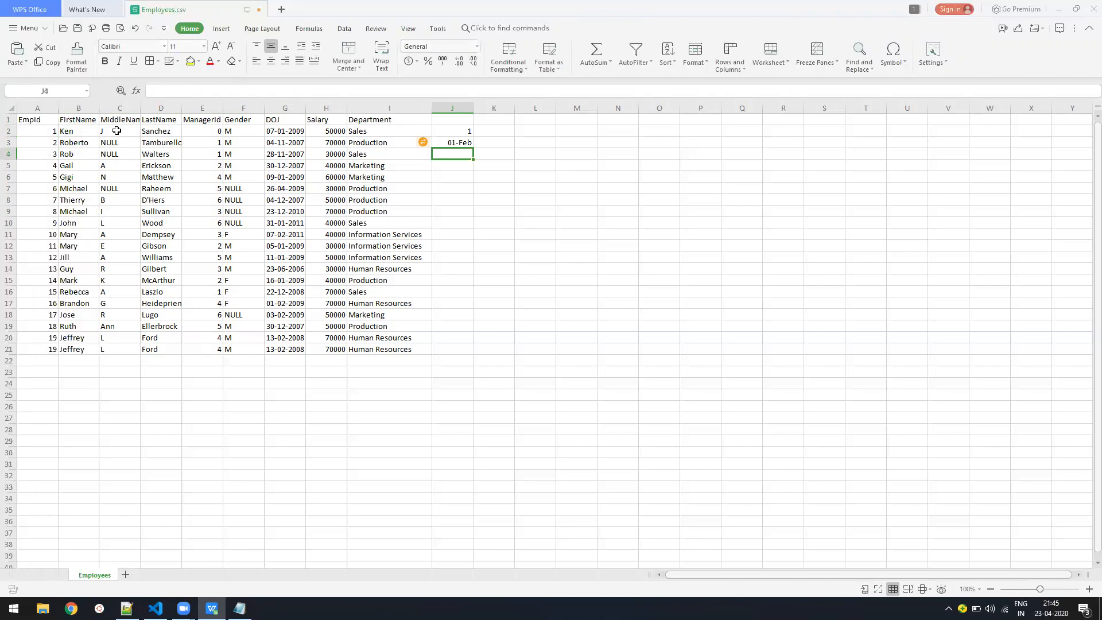
left_click(452, 142)
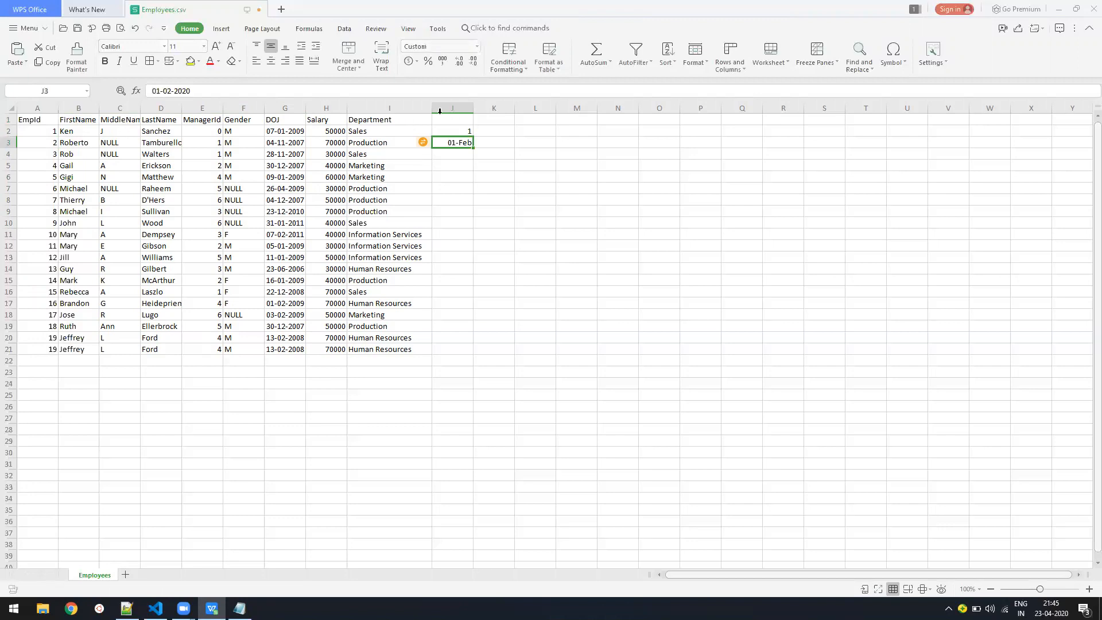
Step: Reformat column J as Text through Format Cells
right_click(453, 108)
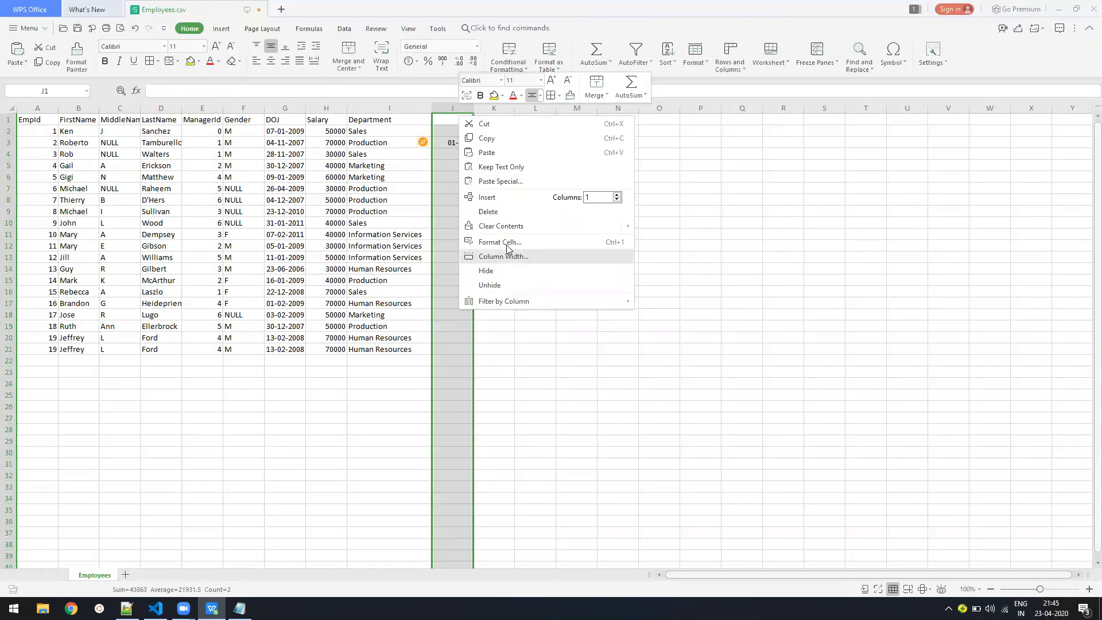
left_click(500, 242)
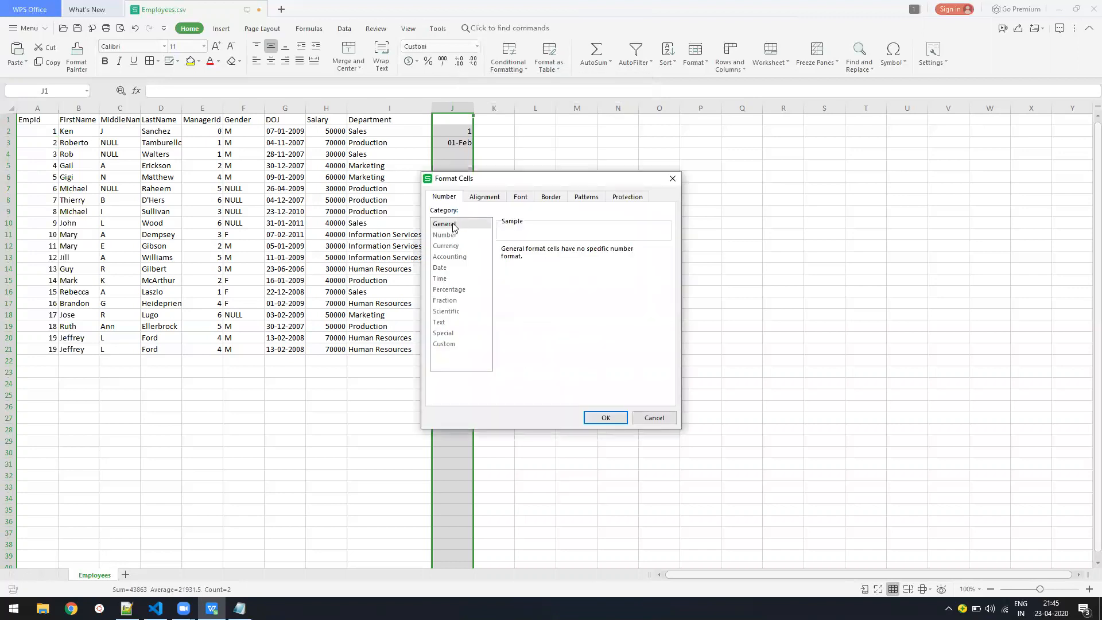
left_click(605, 418)
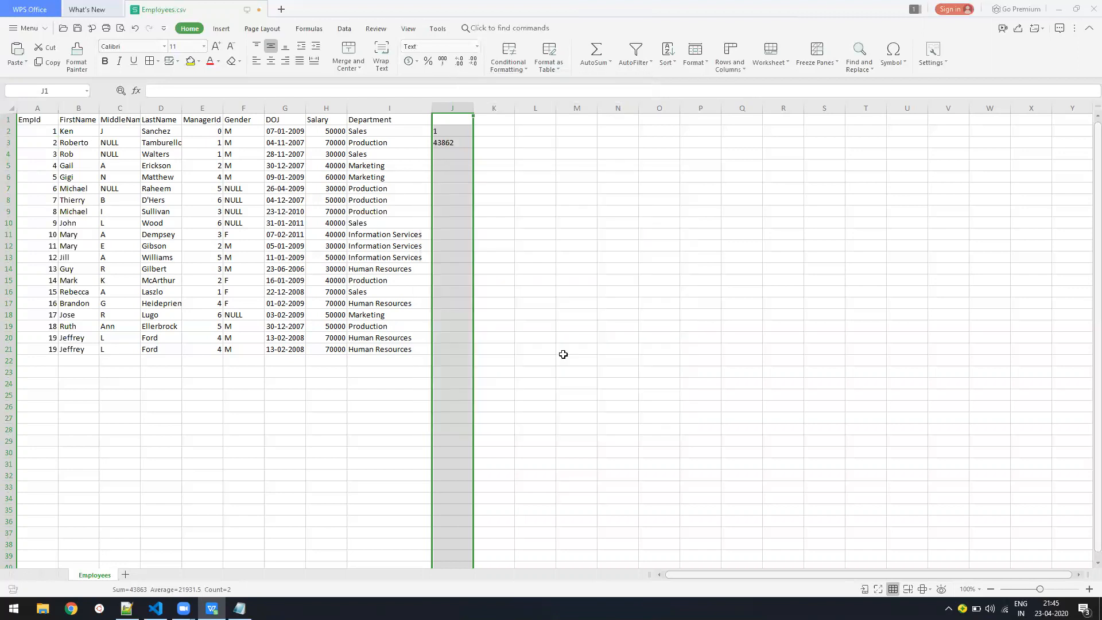
Step: Sketch breadcrumb levels 1-2, 1-3 and 1-2-4 in column J, then clear them again
type("1-2")
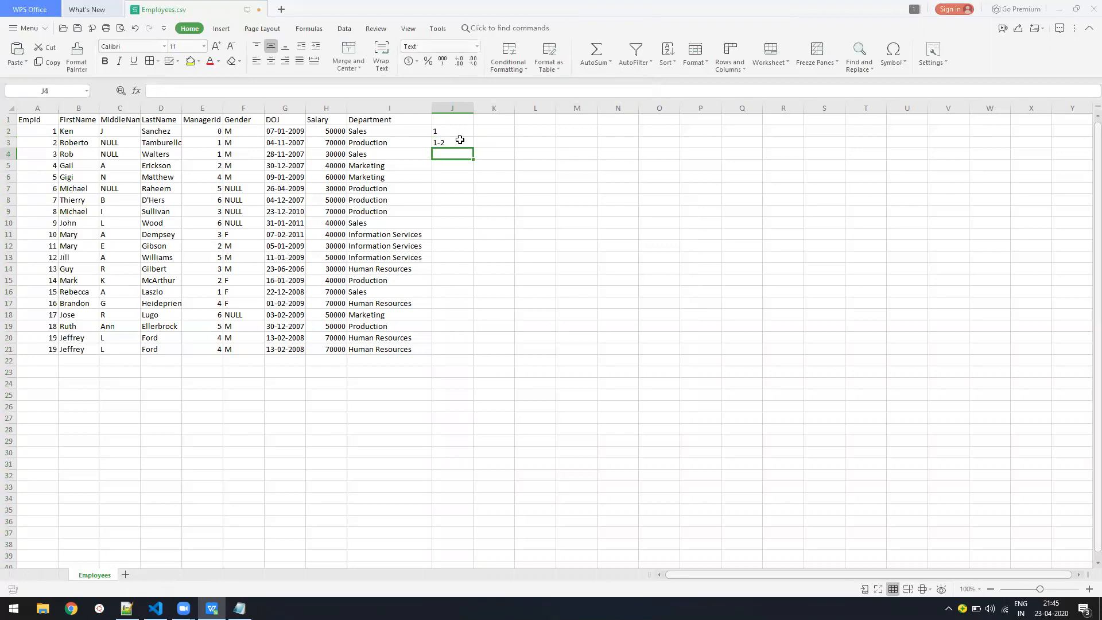
type("1")
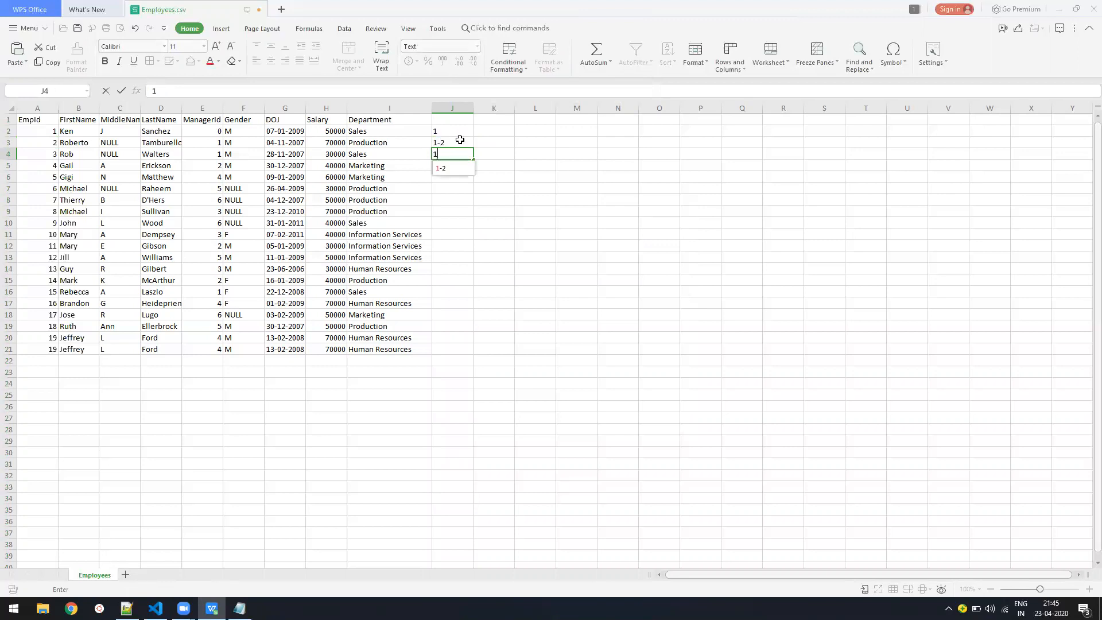
type("-3")
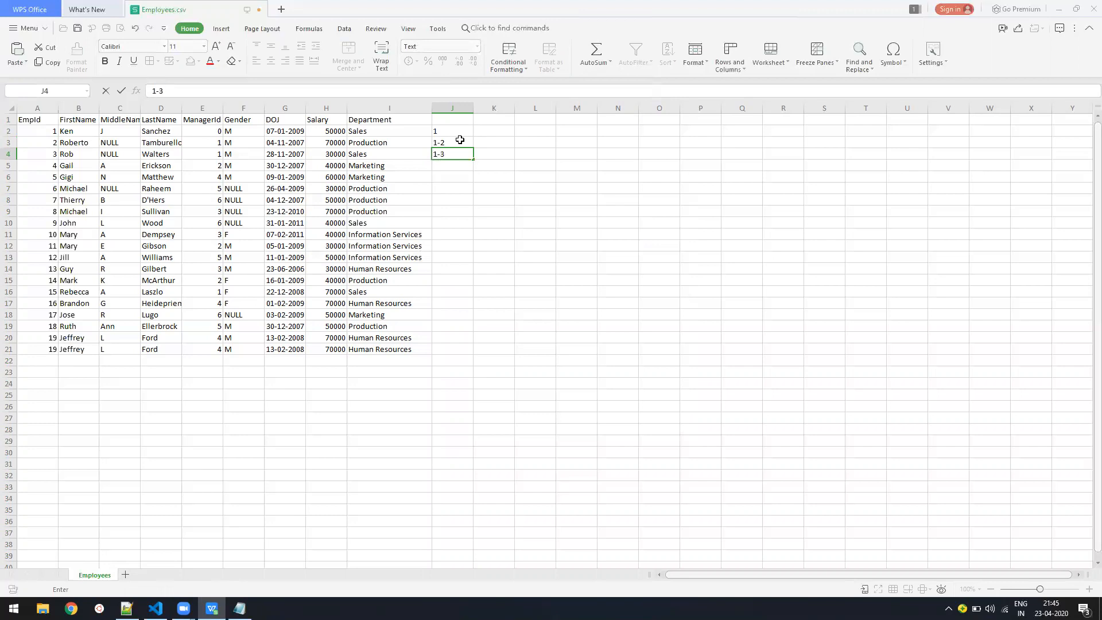
type("1-2-4")
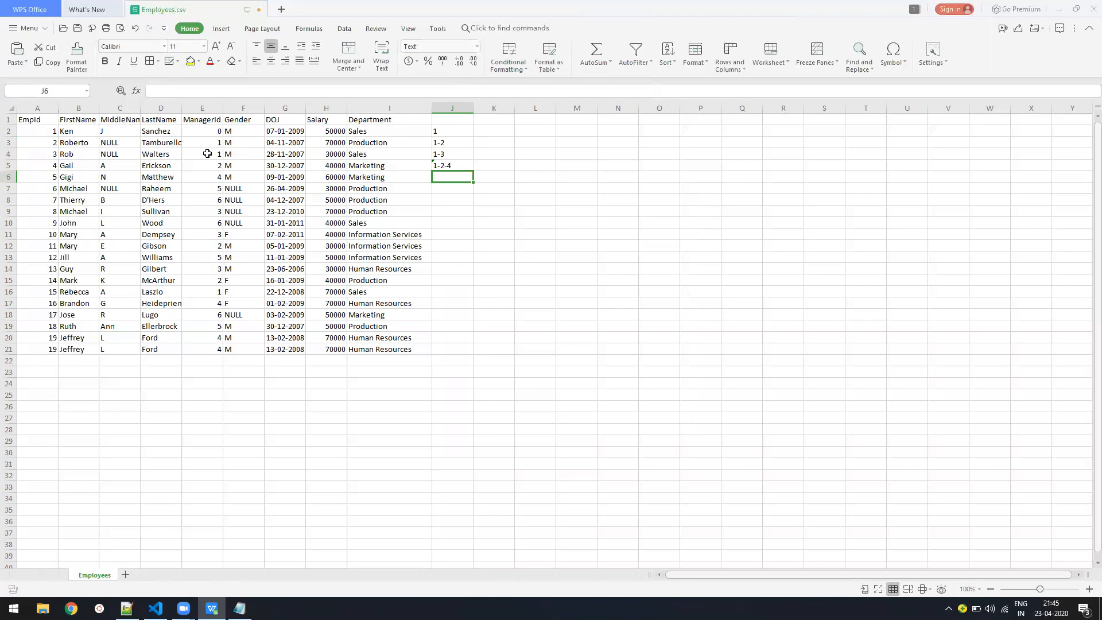
mouse_move(440, 133)
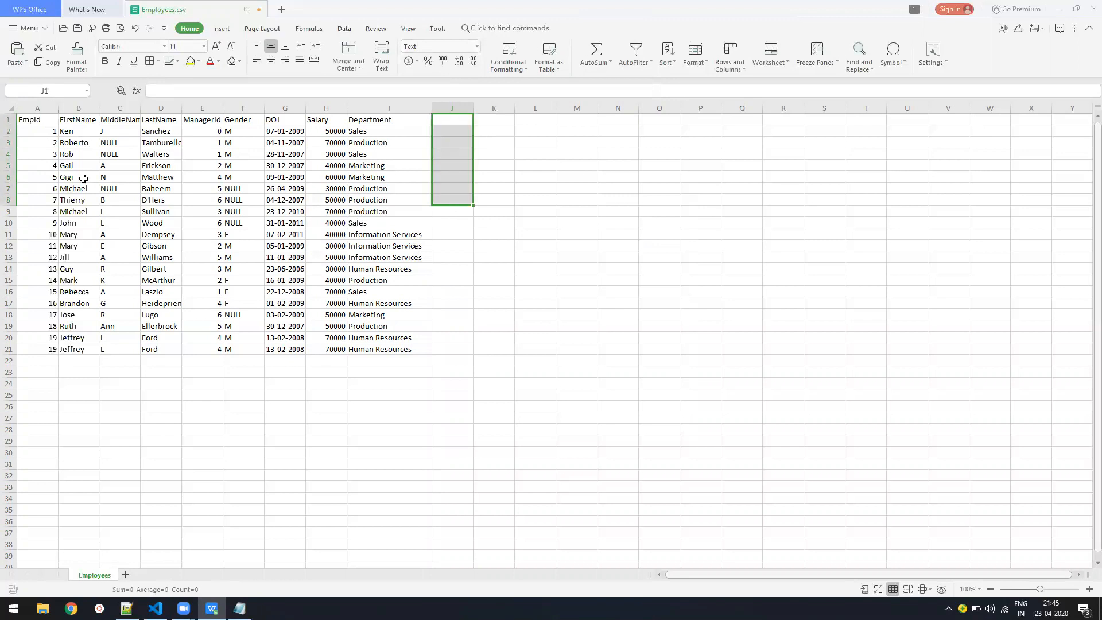
left_click(38, 154)
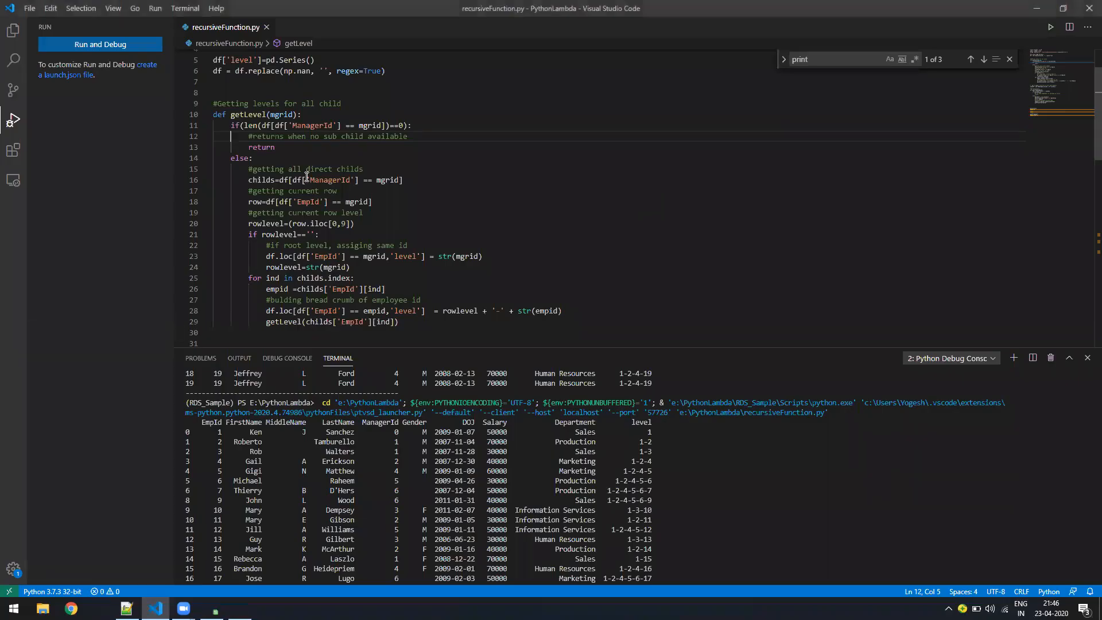
double_click(248, 114)
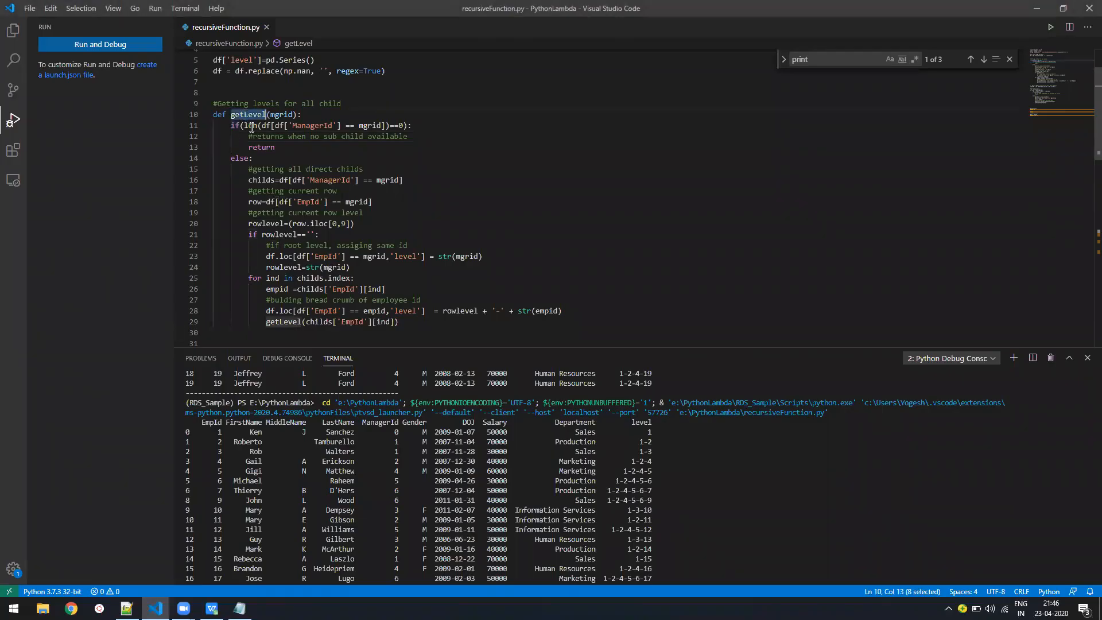
mouse_move(226, 218)
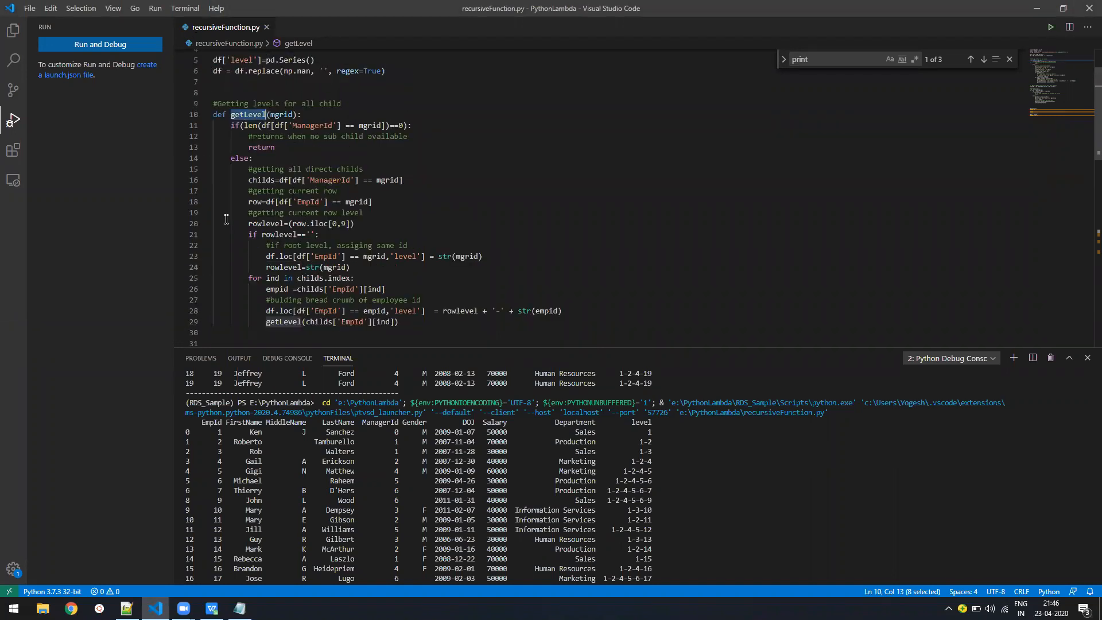
left_click(234, 125)
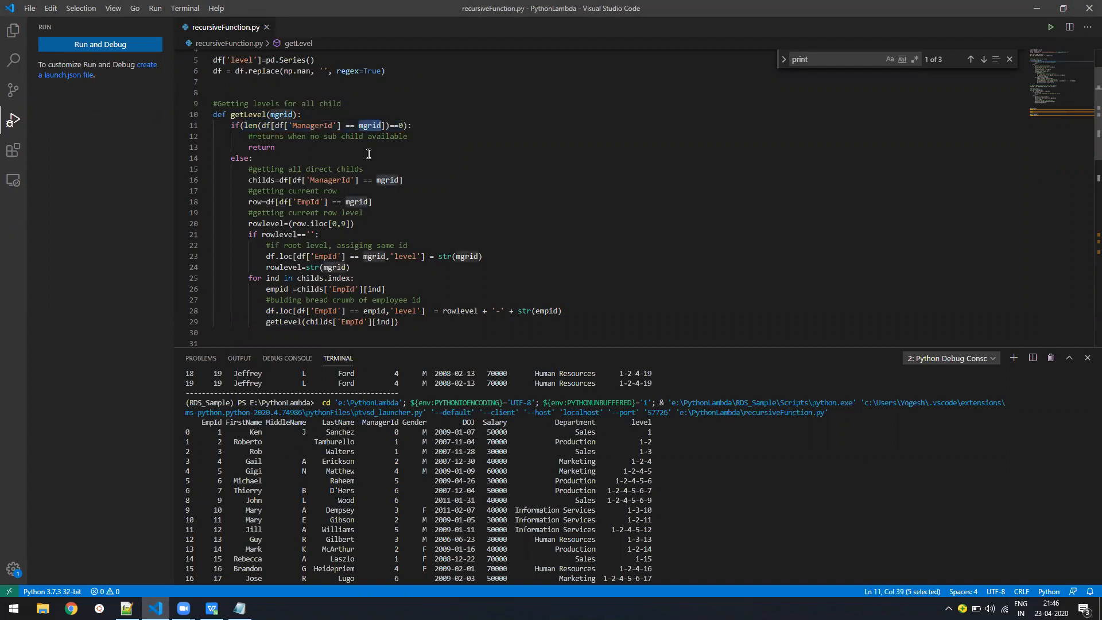
mouse_move(378, 205)
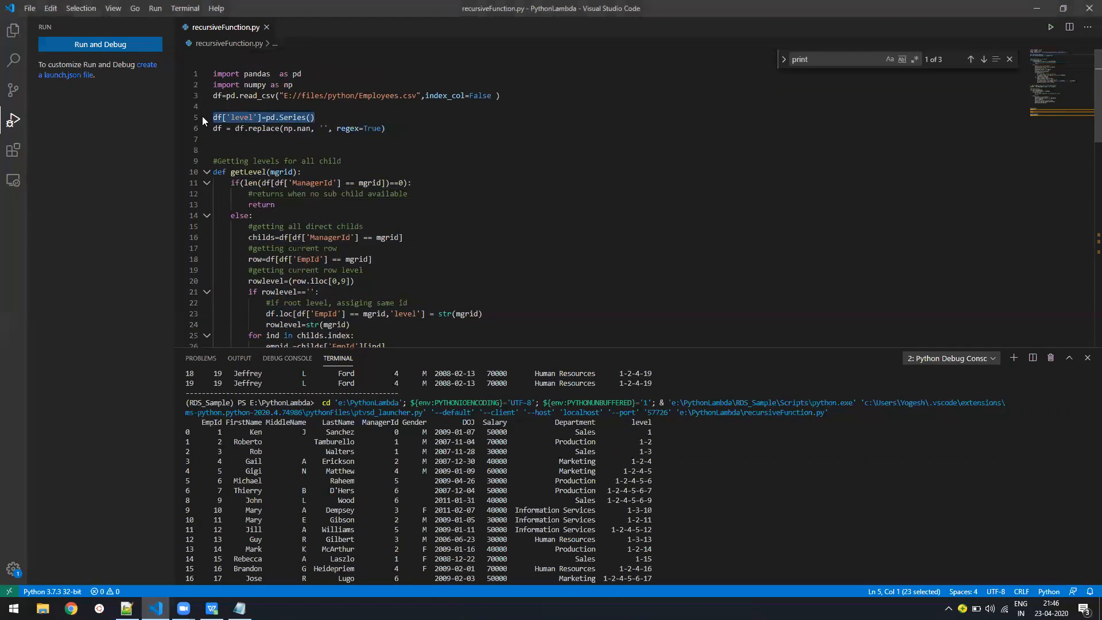
mouse_move(533, 461)
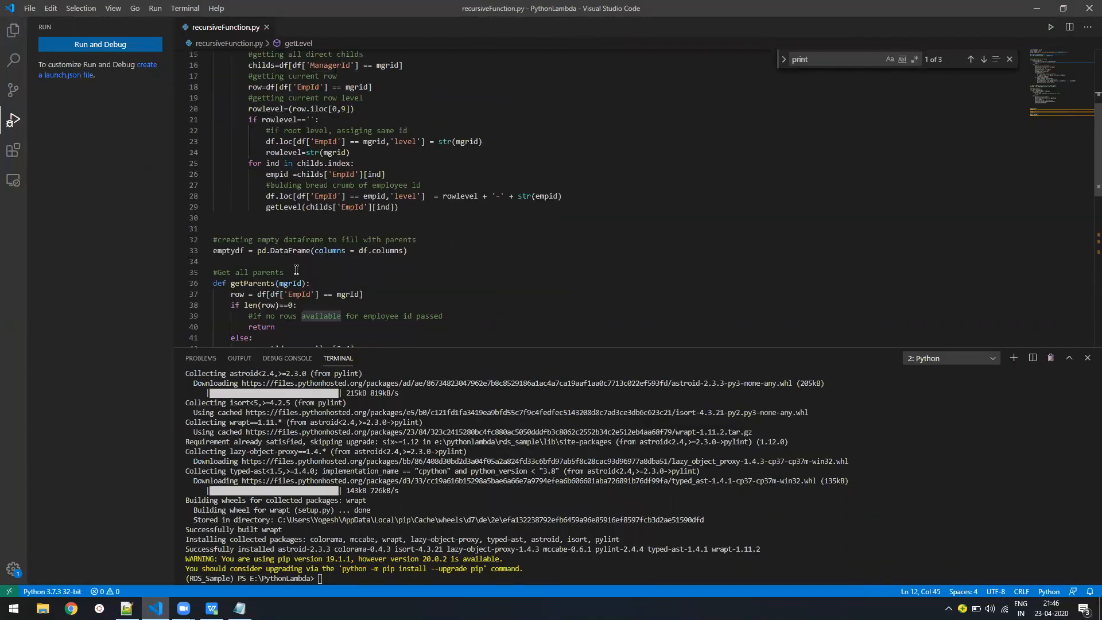
scroll("down", 3)
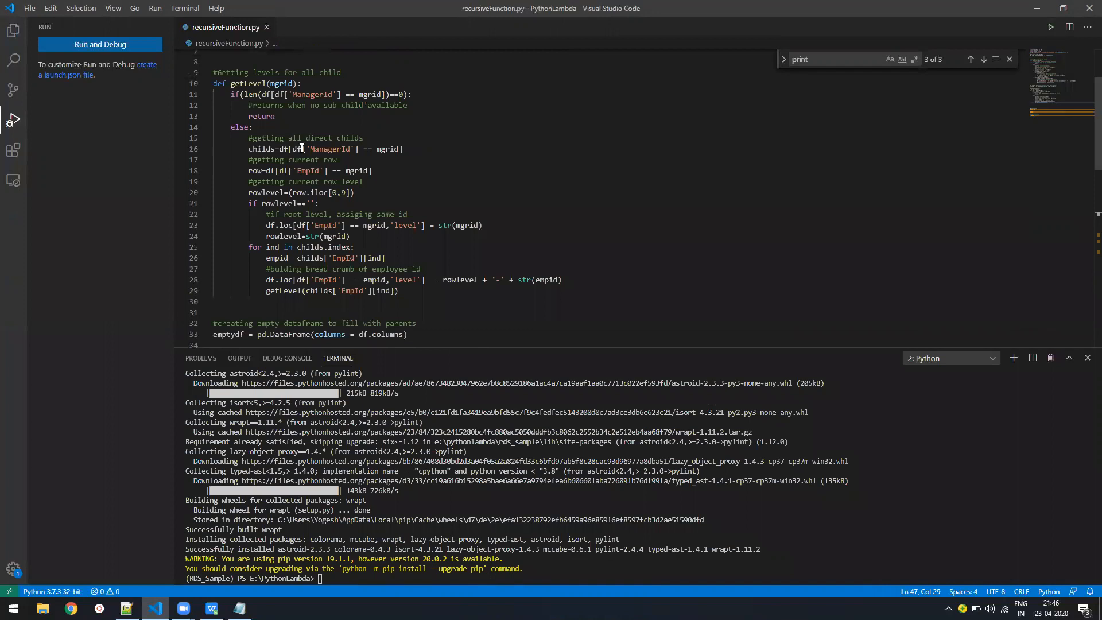
double_click(255, 170)
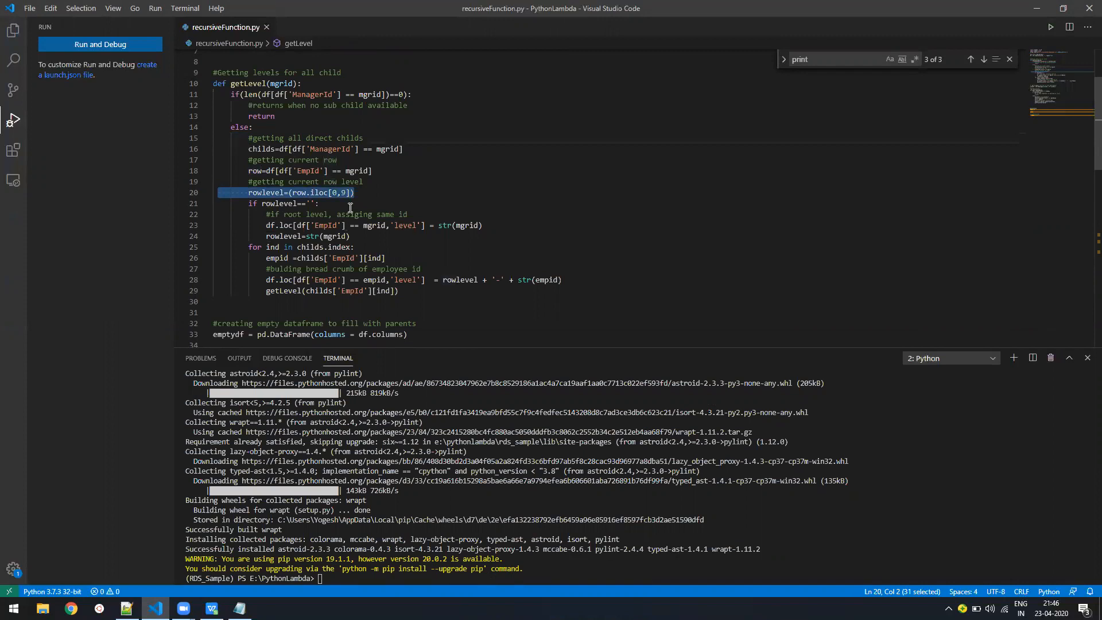
mouse_move(250, 63)
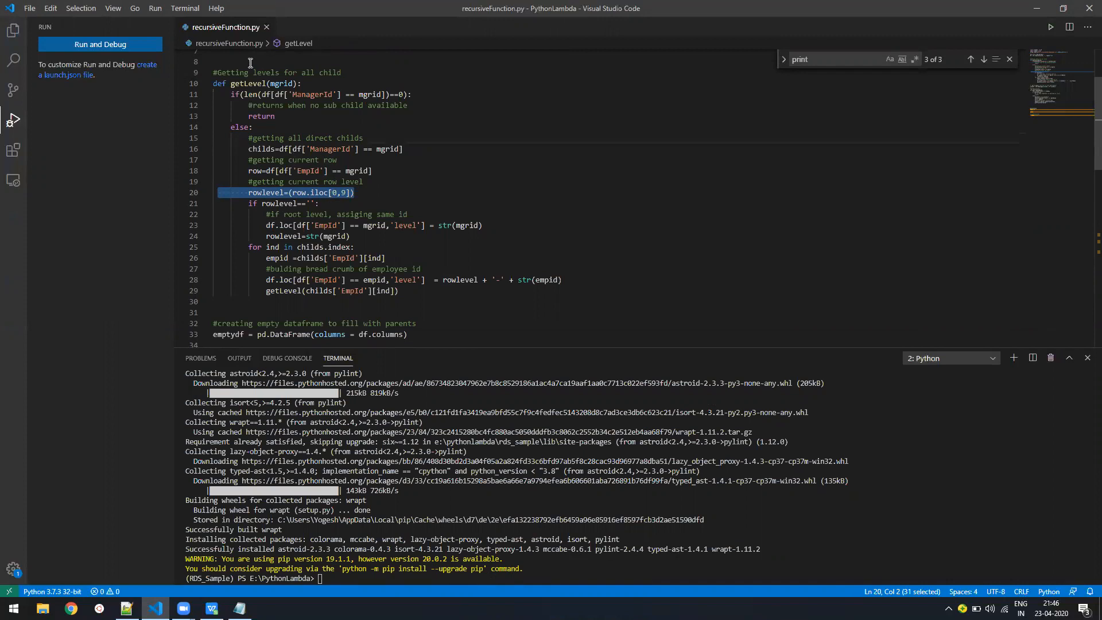
double_click(459, 279)
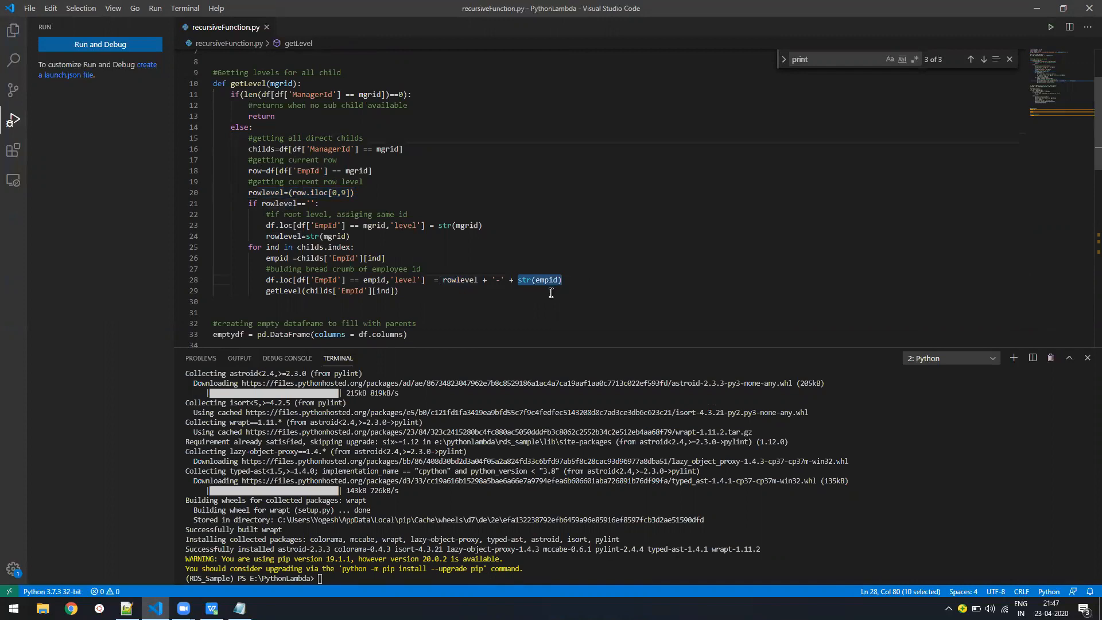
mouse_move(518, 285)
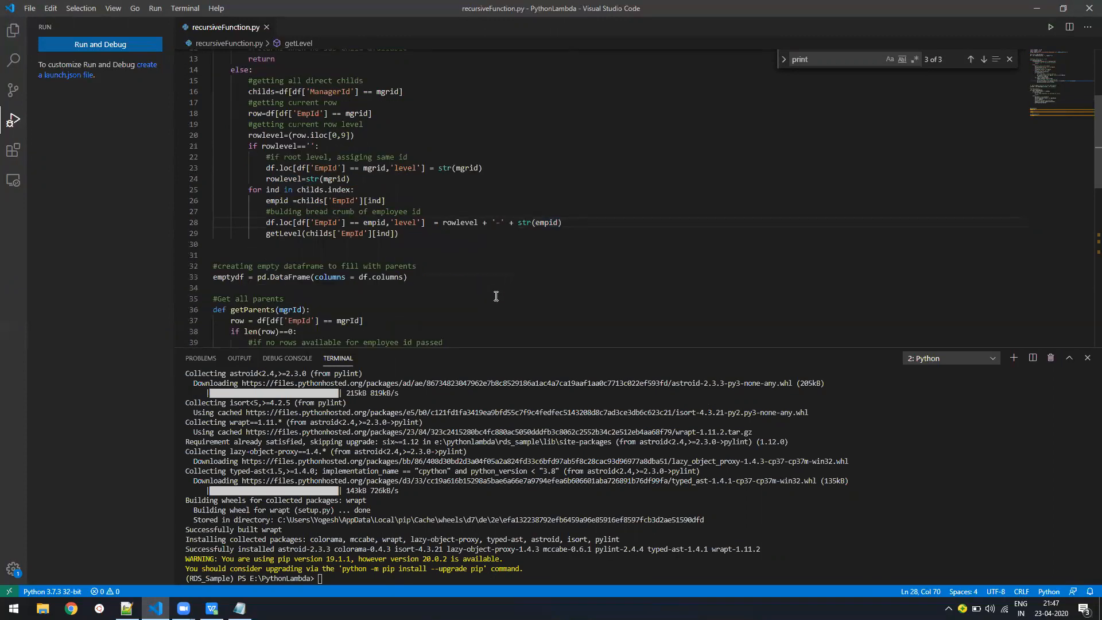
Step: Run recursiveFunction.py so the terminal prints employees with breadcrumb levels like 1-2-4
left_click(1050, 27)
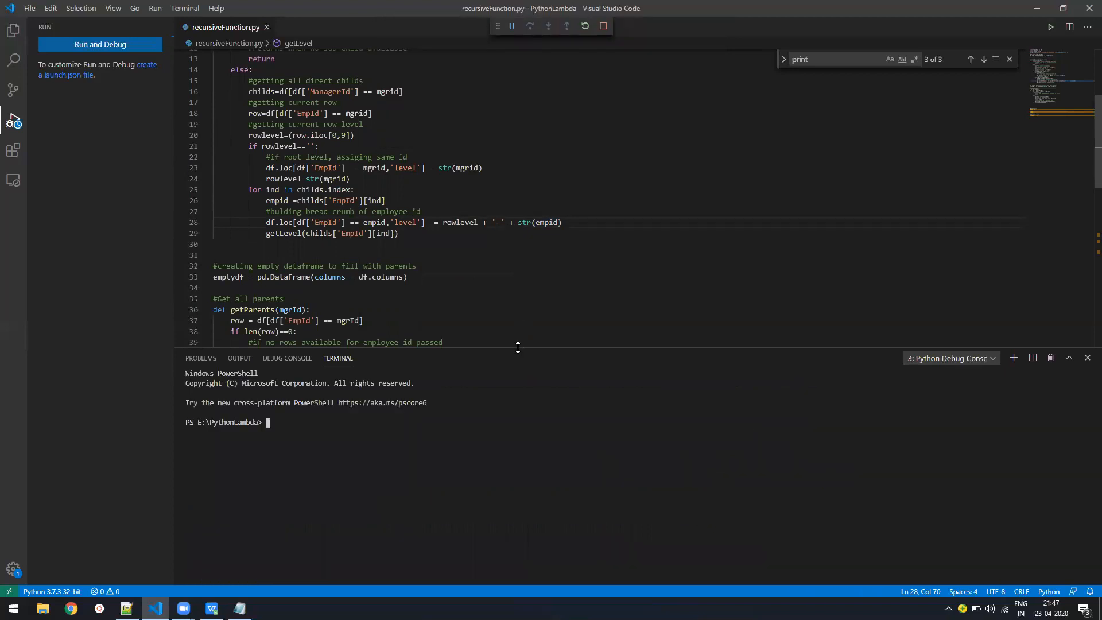
left_click(1051, 27)
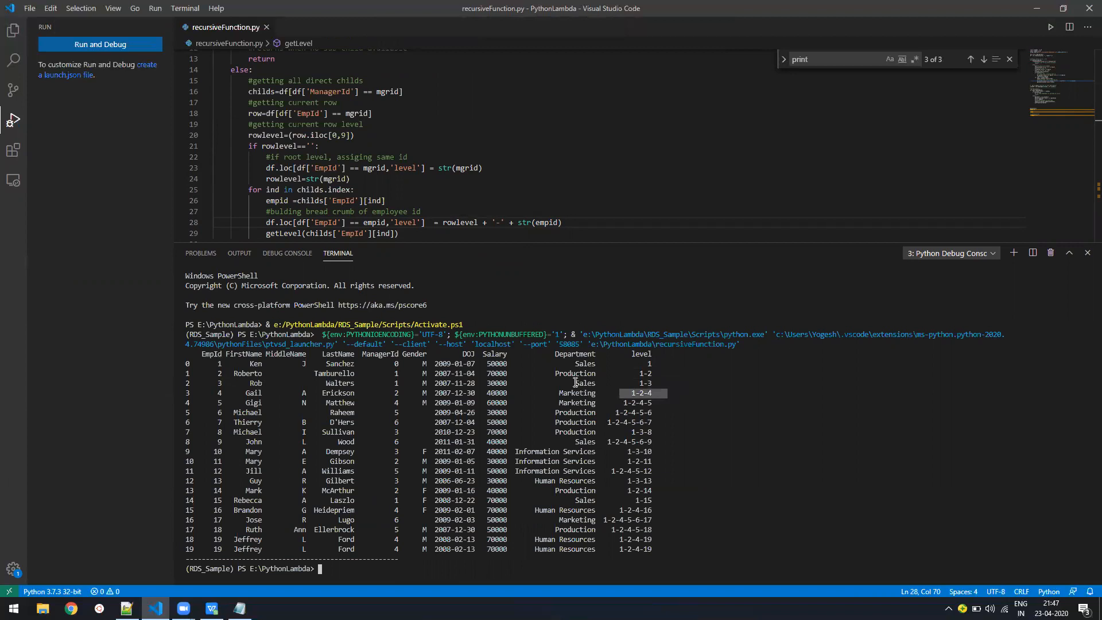
mouse_move(215, 523)
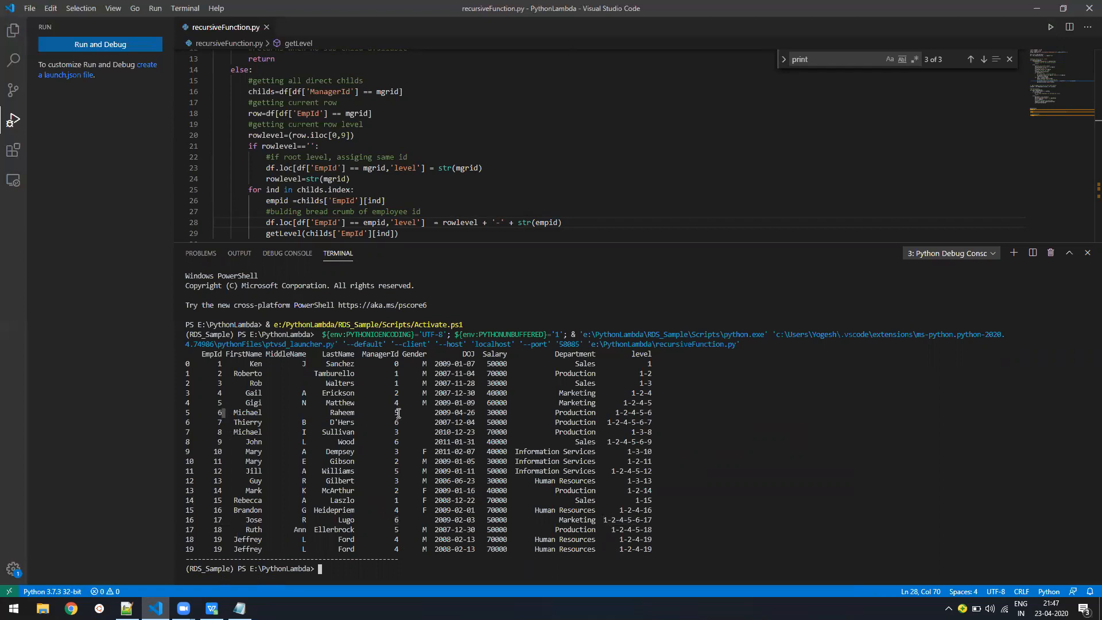
mouse_move(274, 397)
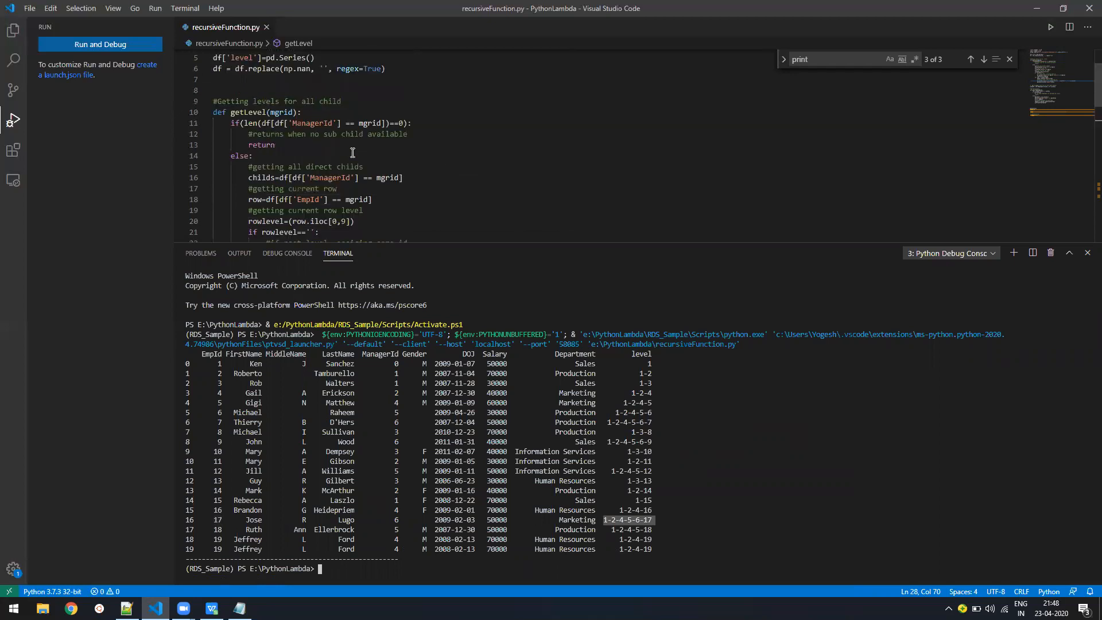
mouse_move(353, 166)
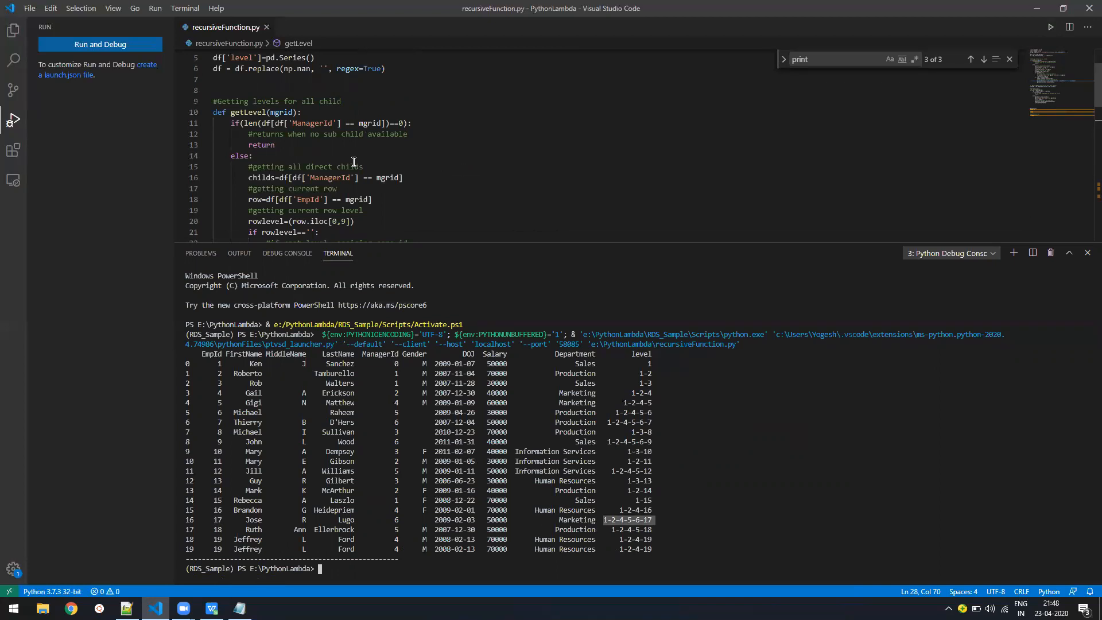
Step: Scroll to getParents and highlight the parent row lookup and append lines
scroll("down", 3)
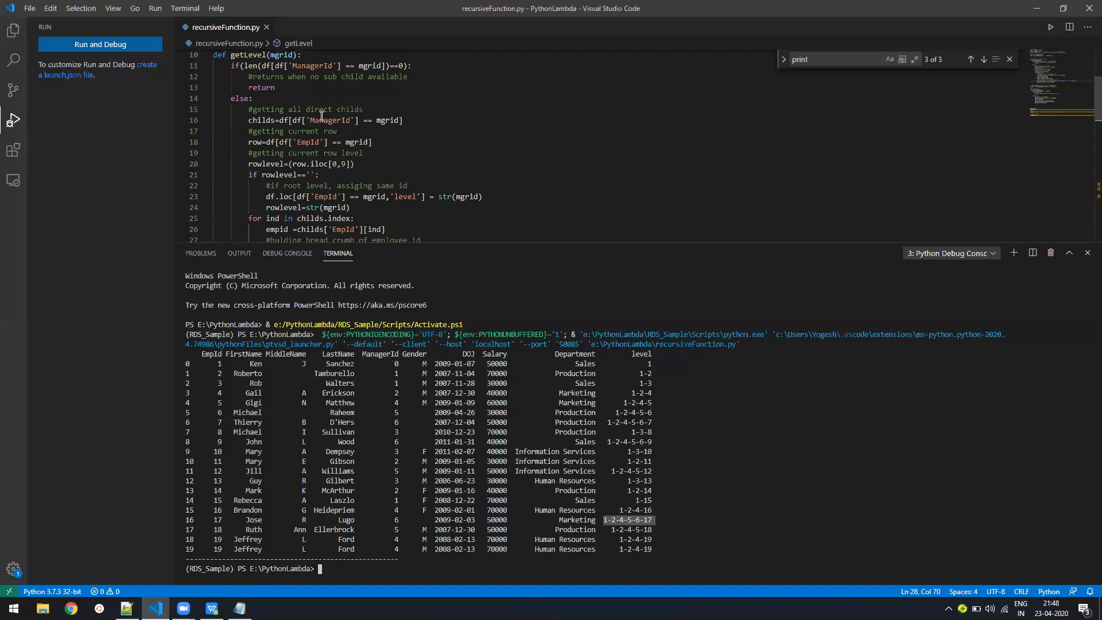
scroll("down", 3)
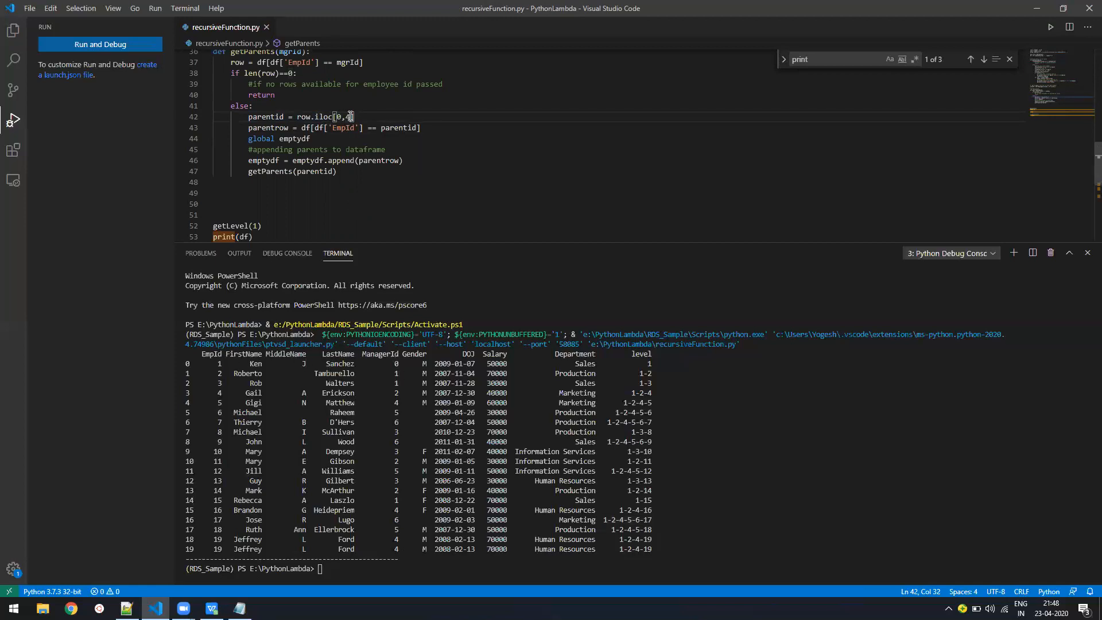
double_click(269, 128)
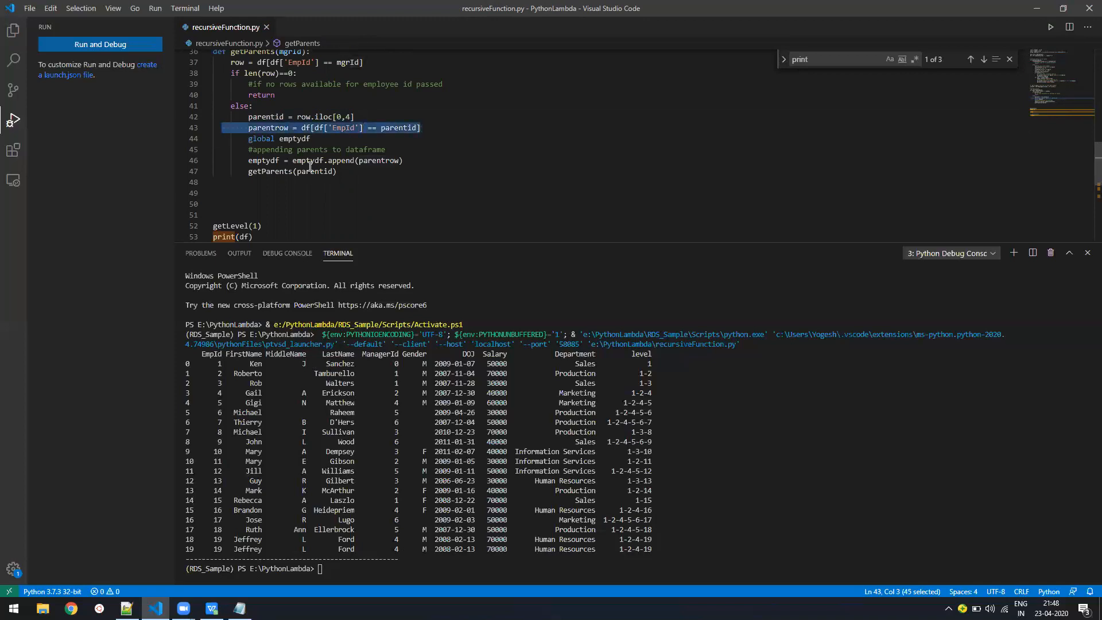
left_click(291, 159)
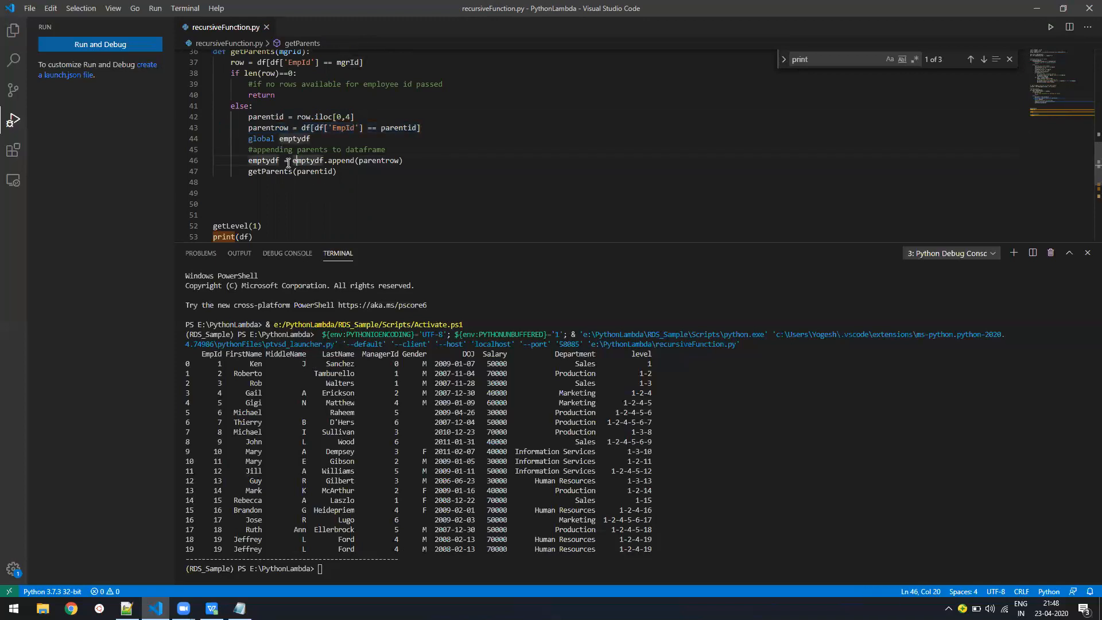
Step: Highlight the append of parentrow to emptydf and the recursive getParents call
left_click_drag(286, 160, 403, 161)
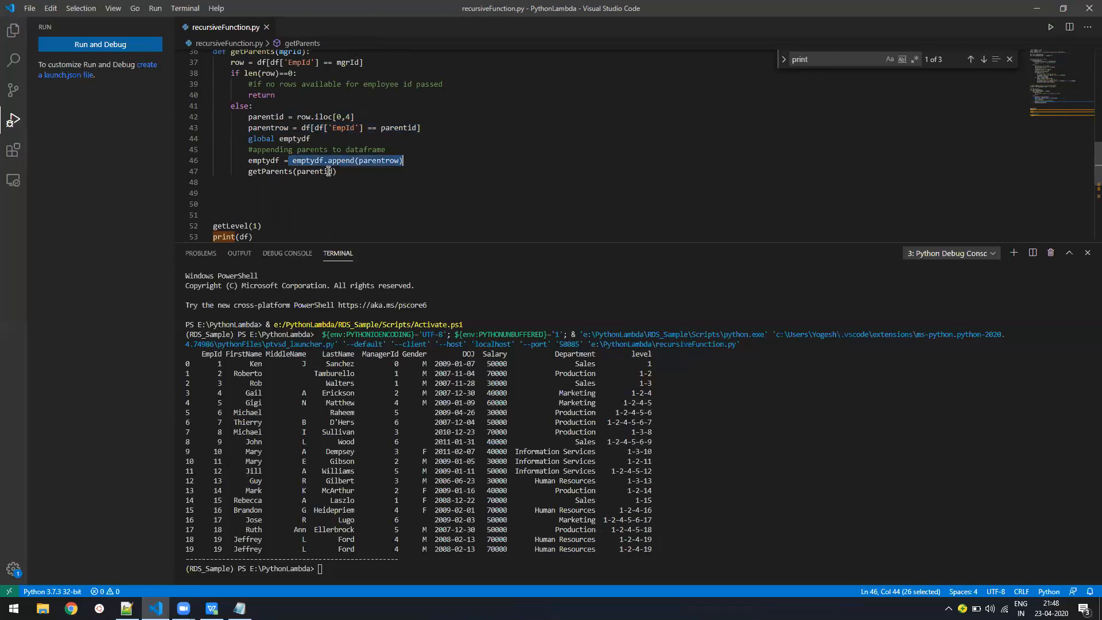
double_click(268, 171)
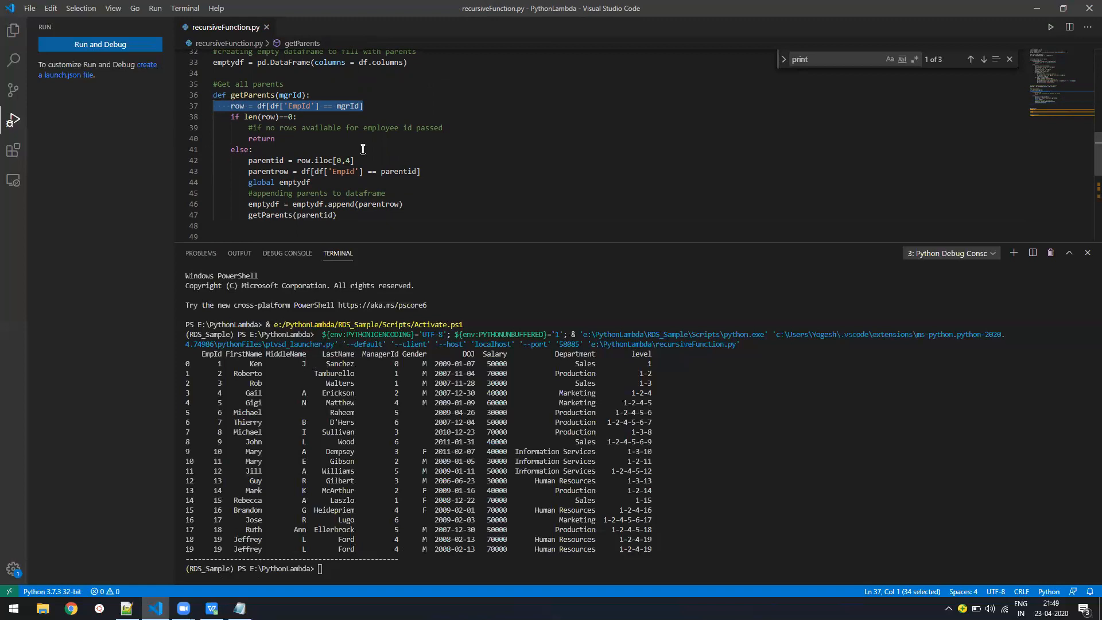
left_click(290, 160)
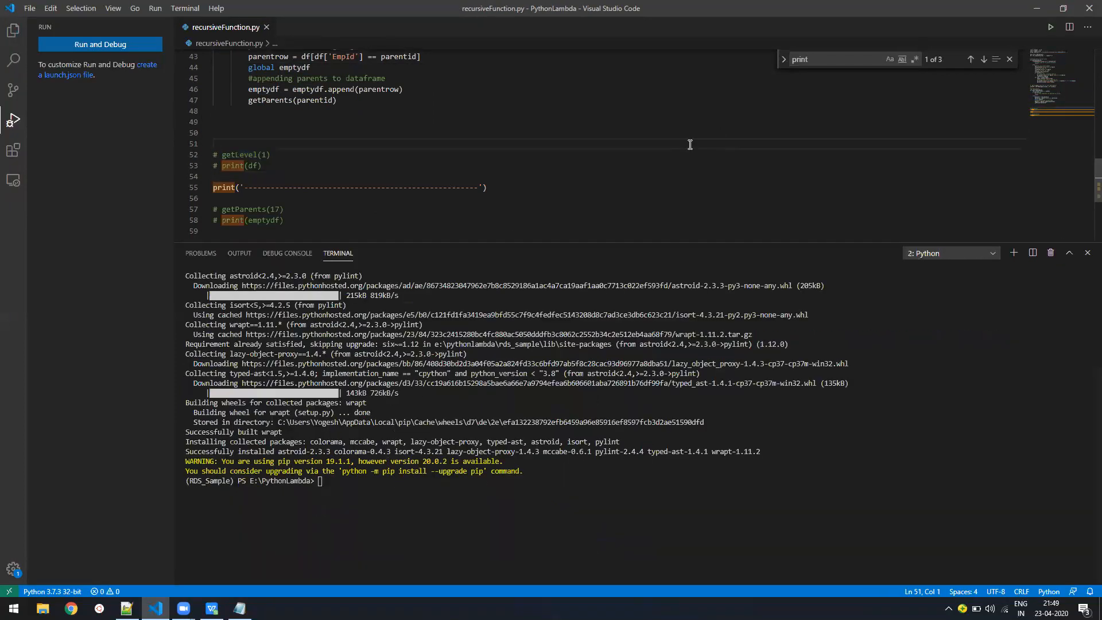
Step: Run getParents(17), printing employee 17's manager chain Michael, Gigi, Gail, Roberto and Ken
left_click(1050, 27)
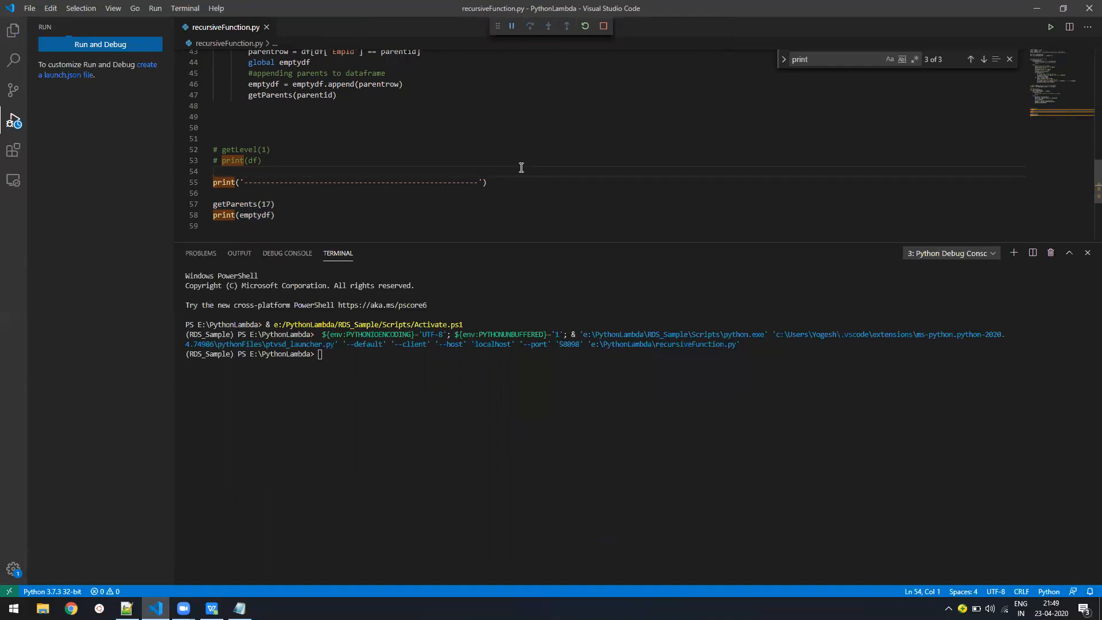
left_click(1050, 26)
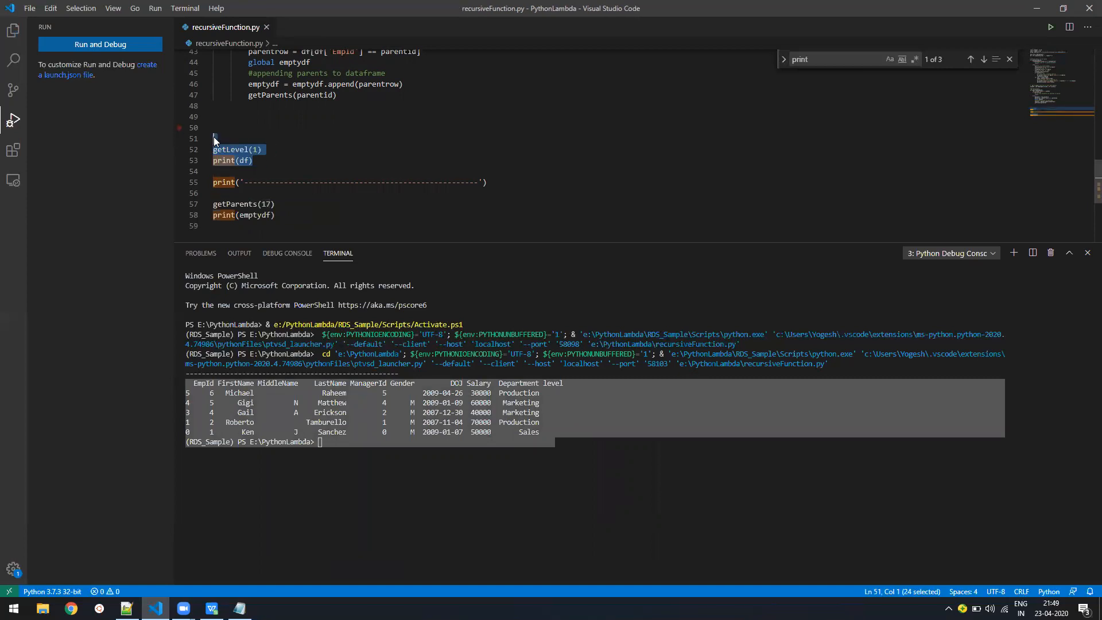
Step: Re-enable getLevel(1) and print(df) and rerun the script with both calls
double_click(230, 149)
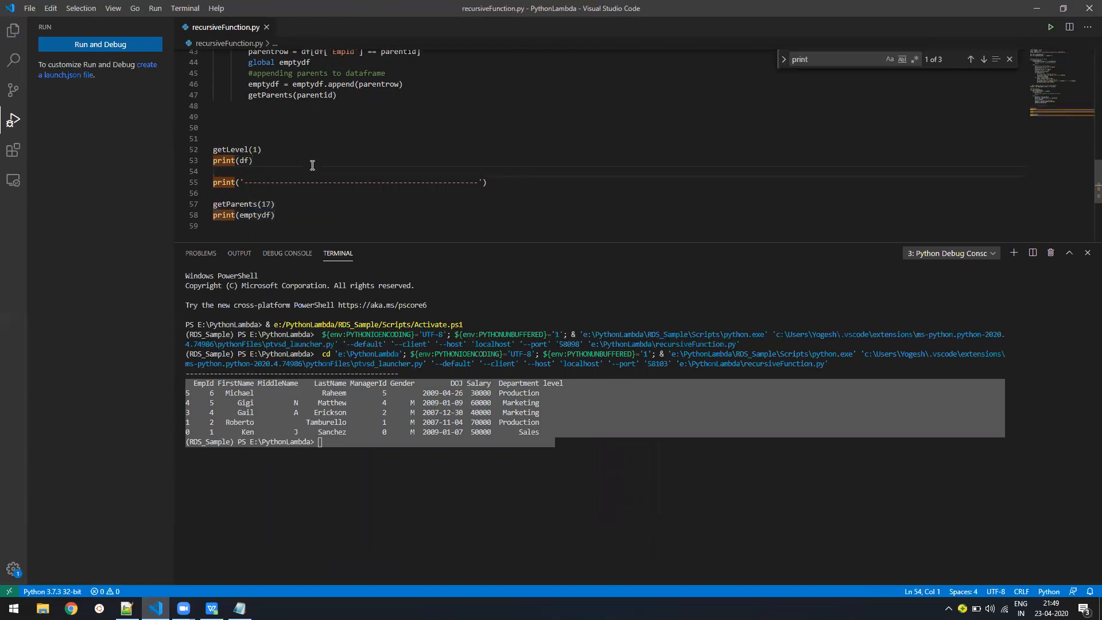
left_click(1050, 26)
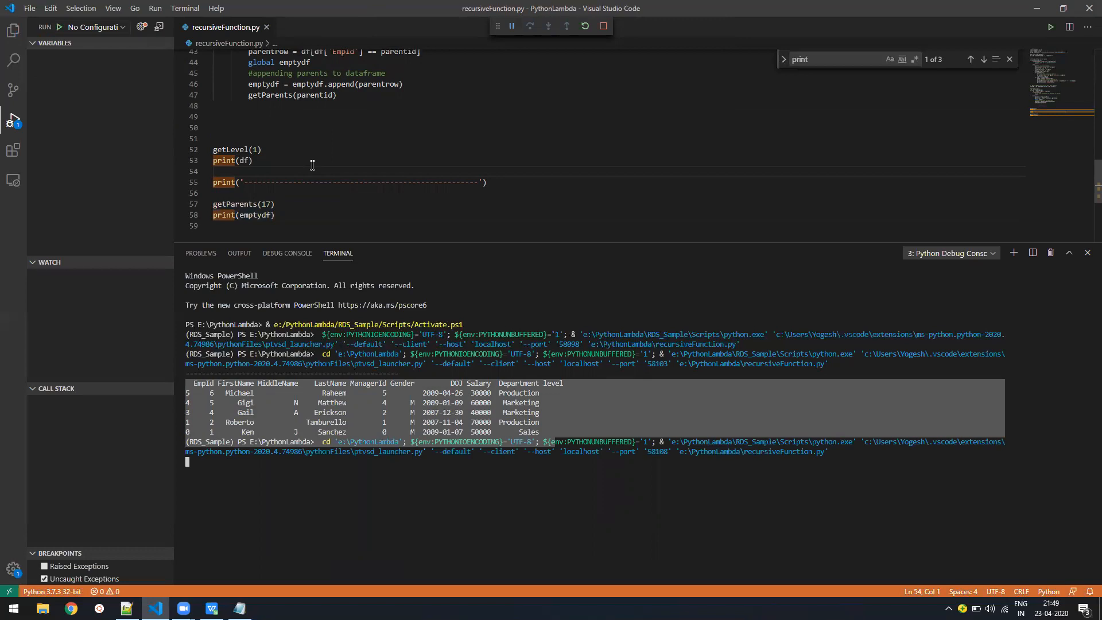
Step: Inspect the full level table and employee 17's breadcrumb in the terminal output
scroll("down", 3)
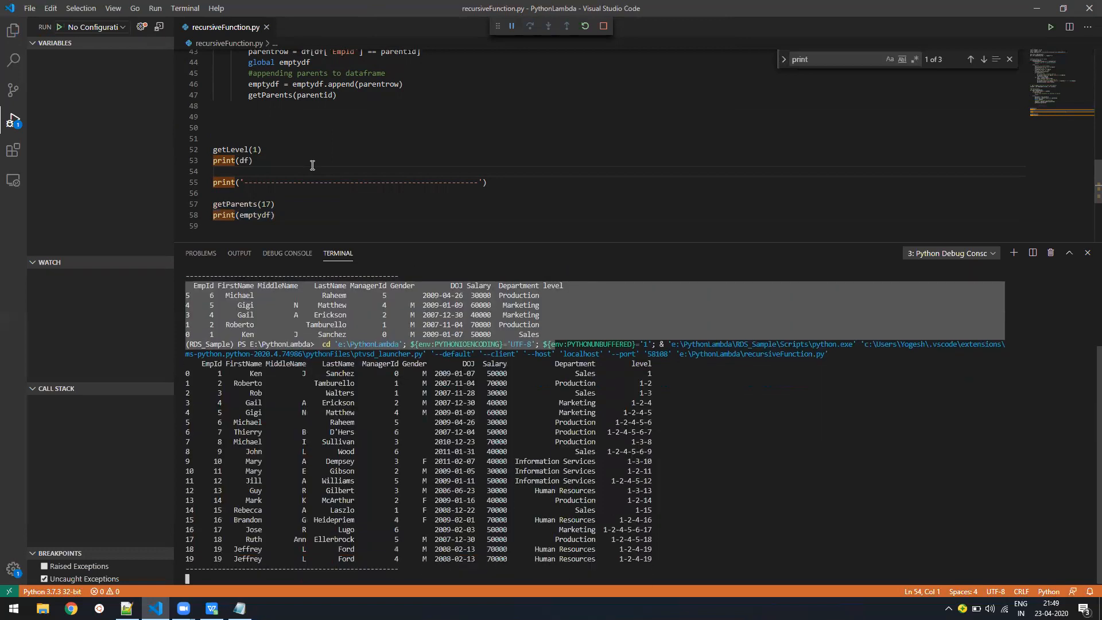
left_click(609, 25)
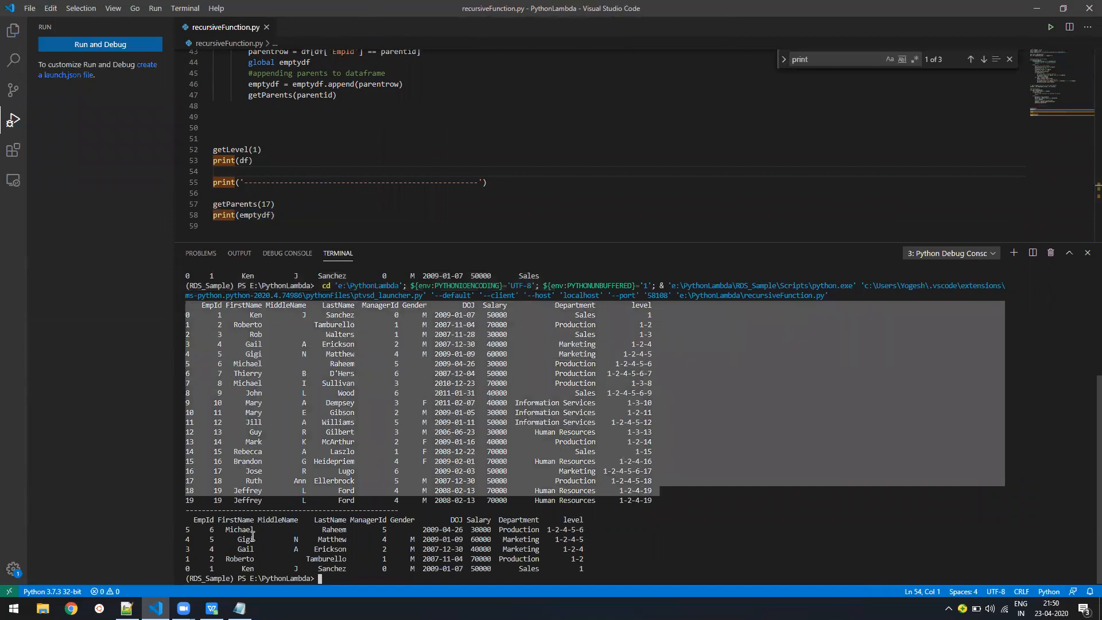
left_click(266, 204)
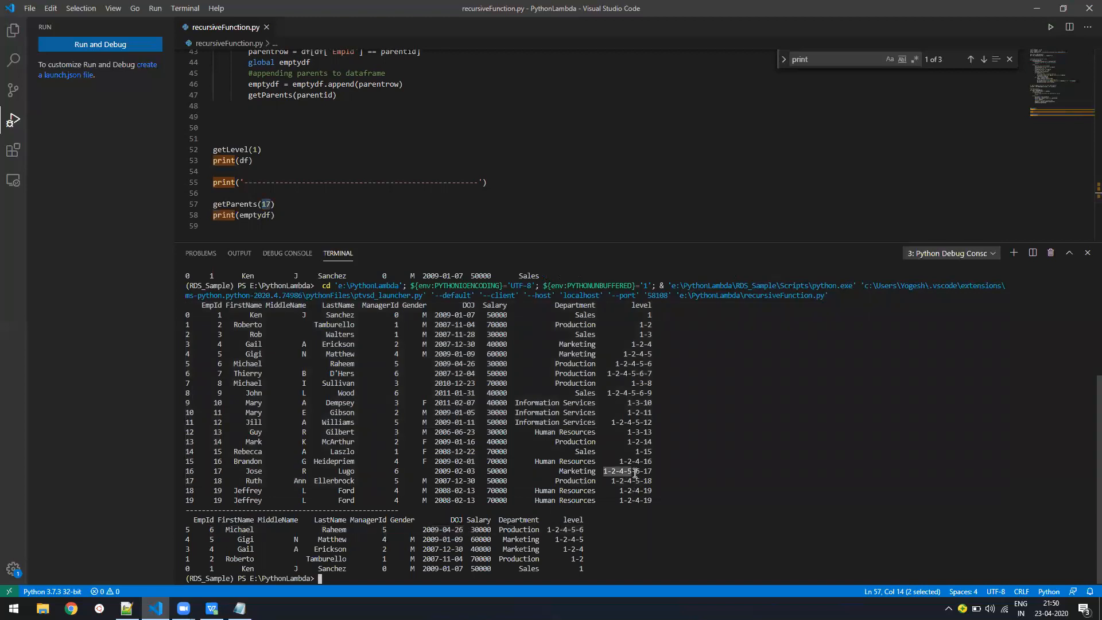
mouse_move(609, 529)
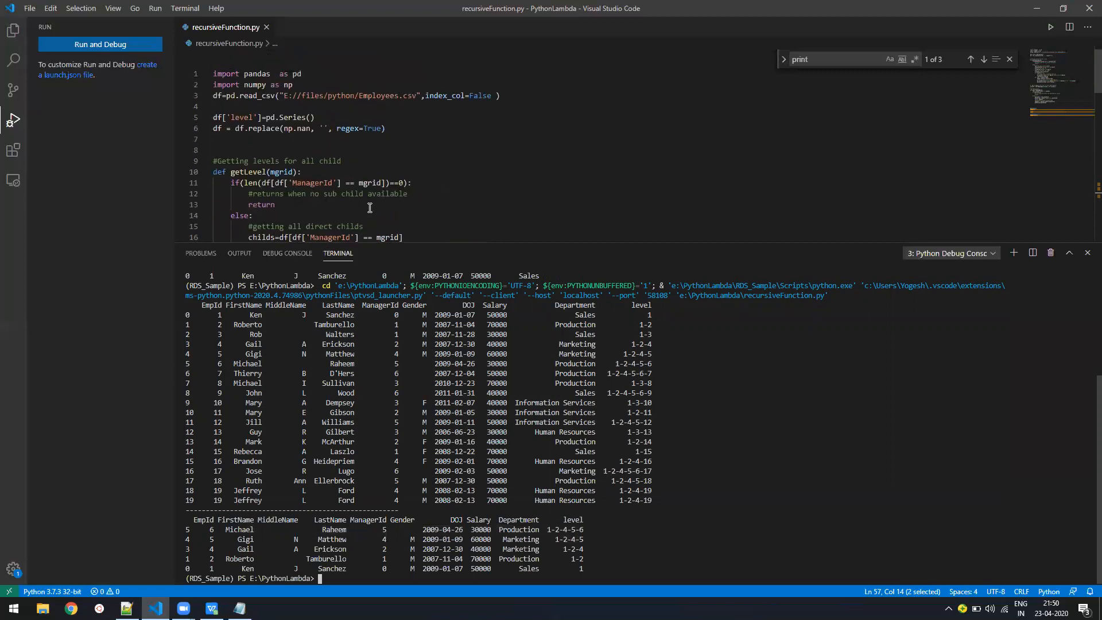
Step: Bring up the Notepad notes on recursive pandas queries and highlight the contact line
left_click(237, 609)
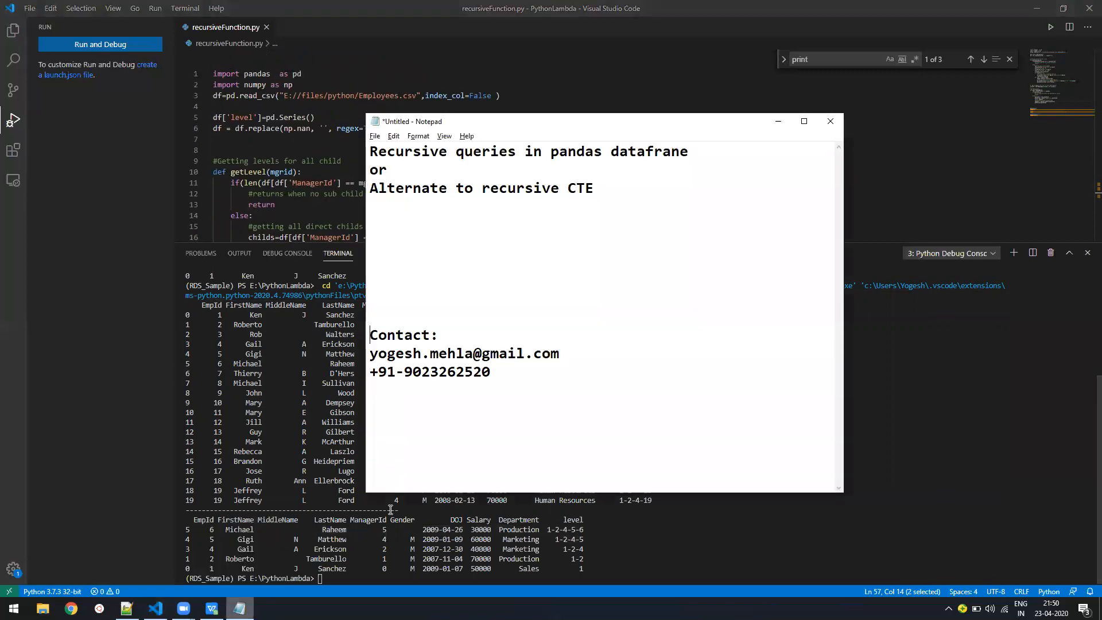
left_click(372, 372)
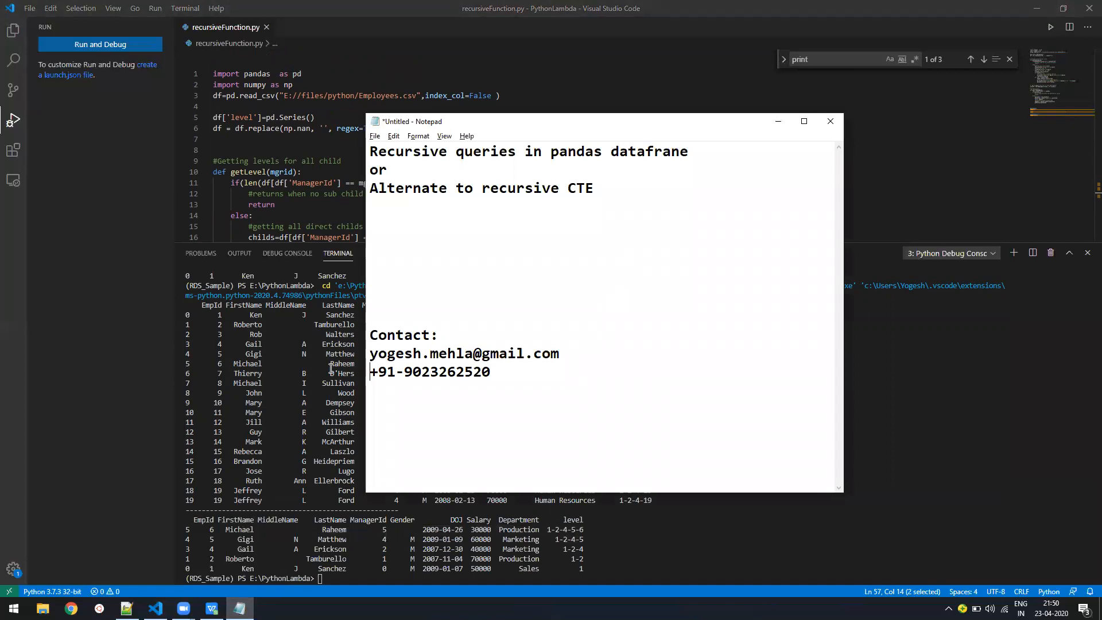
double_click(464, 353)
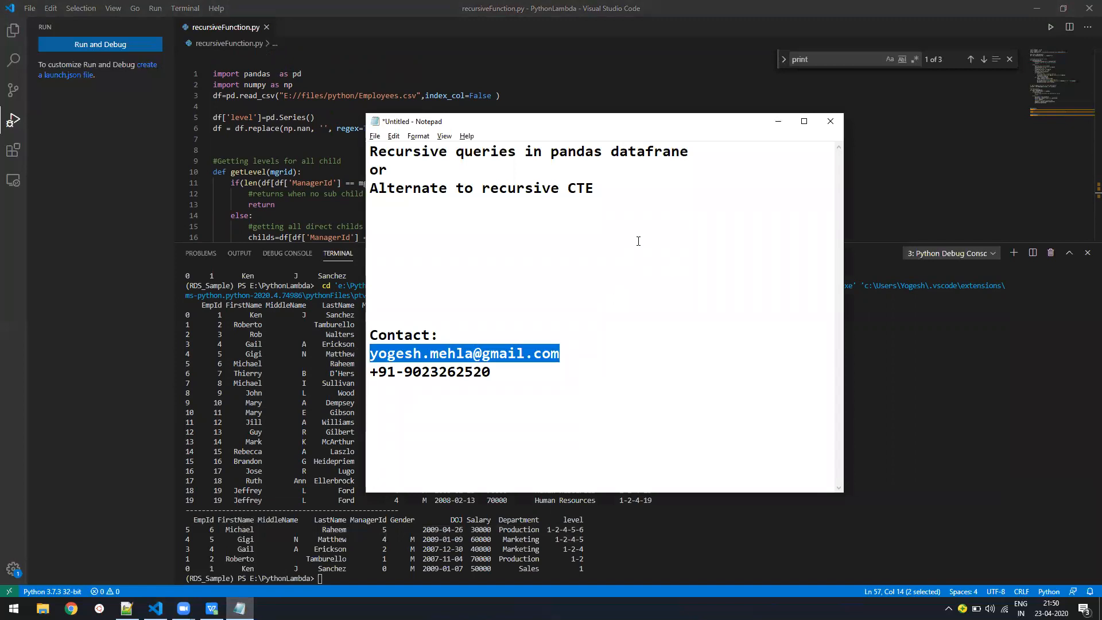
mouse_move(562, 223)
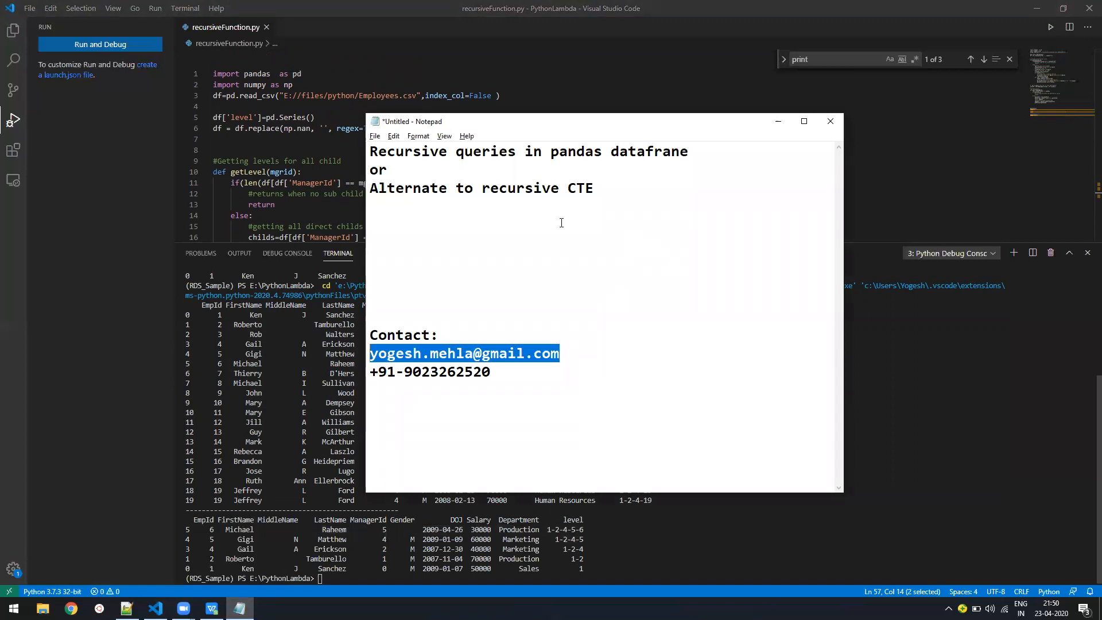